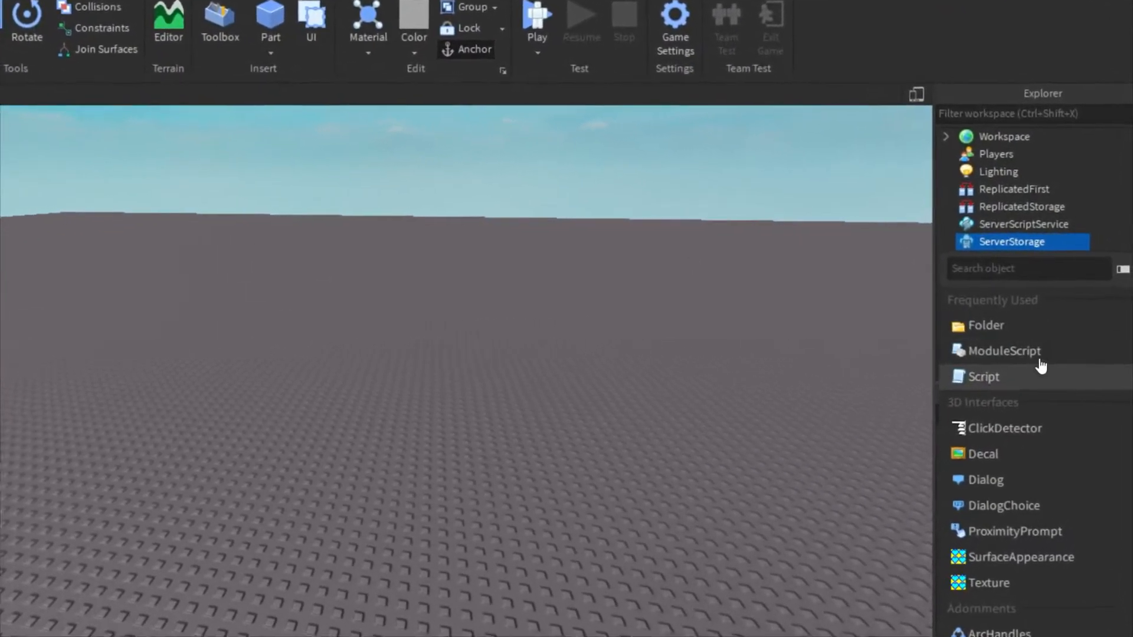
Insert a Trail into ServerStorage and set its Color to cyan (0, 255, 255).
{"action": "type", "text": "trail"}
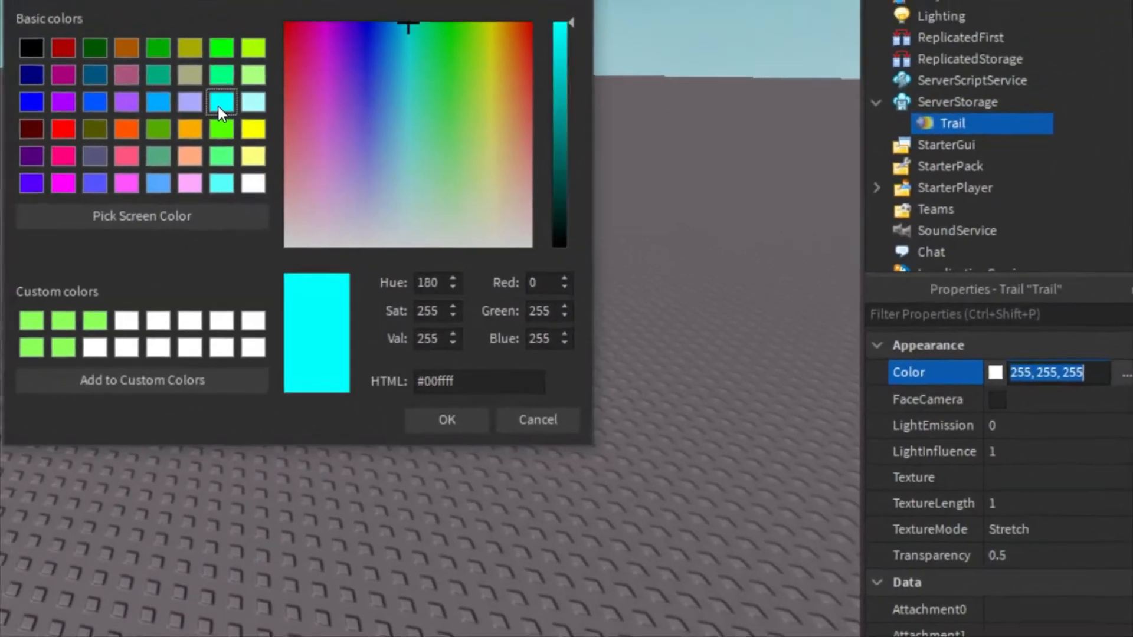
{"action": "left_click", "coordinate": [446, 420]}
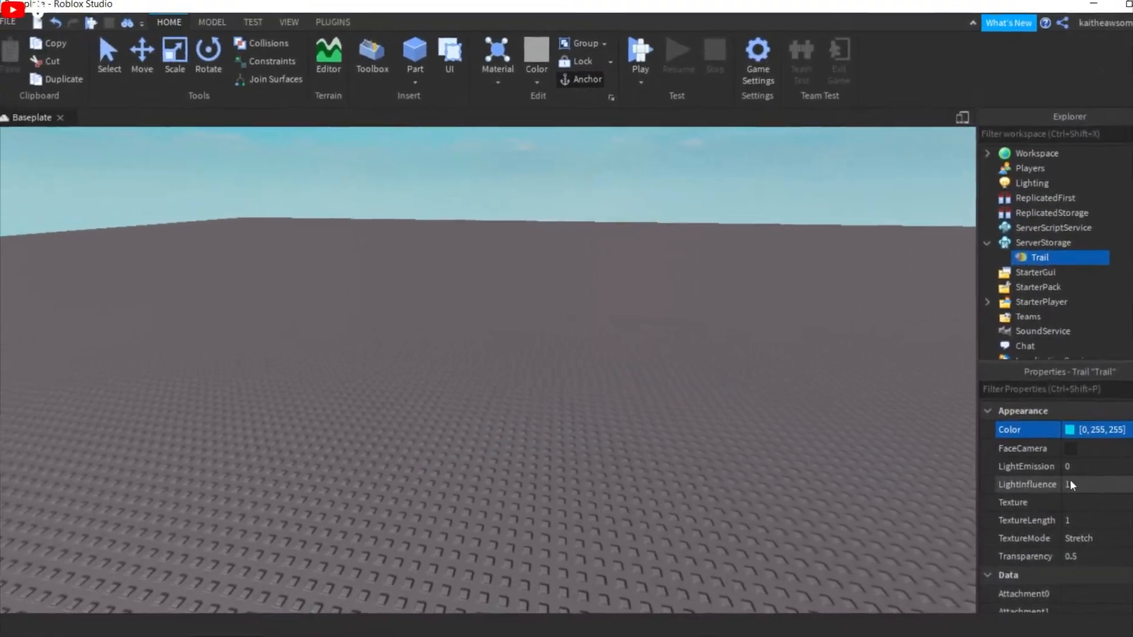
Add a Script to ServerScriptService named TrailScript and begin its code with game.Players.
{"action": "double_click", "coordinate": [1043, 245]}
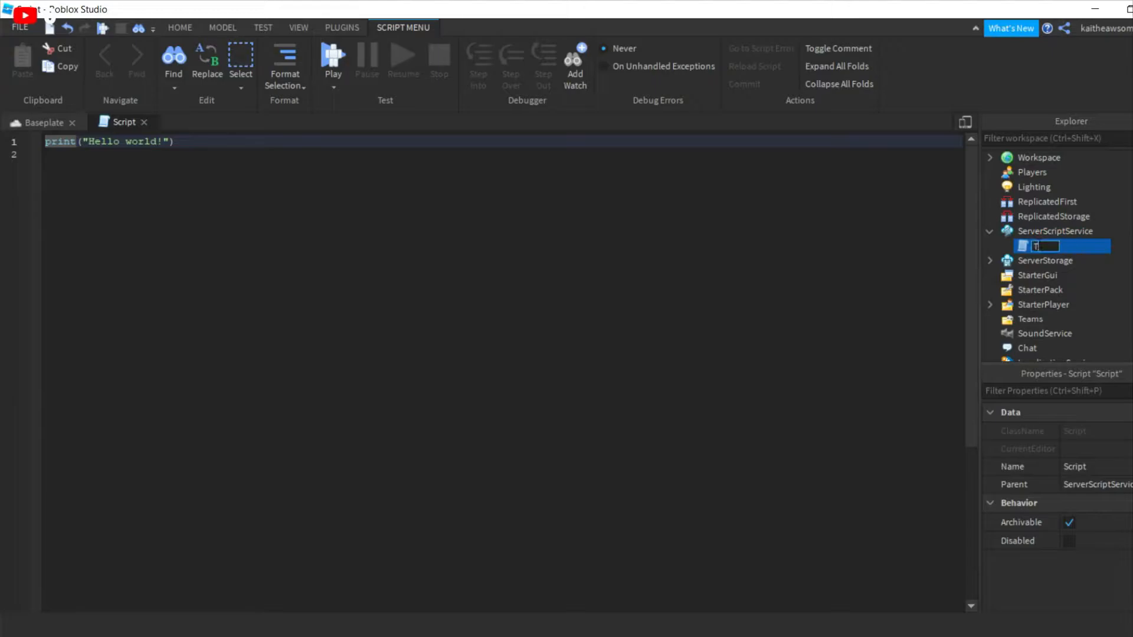
{"action": "type", "text": "TrailScr"}
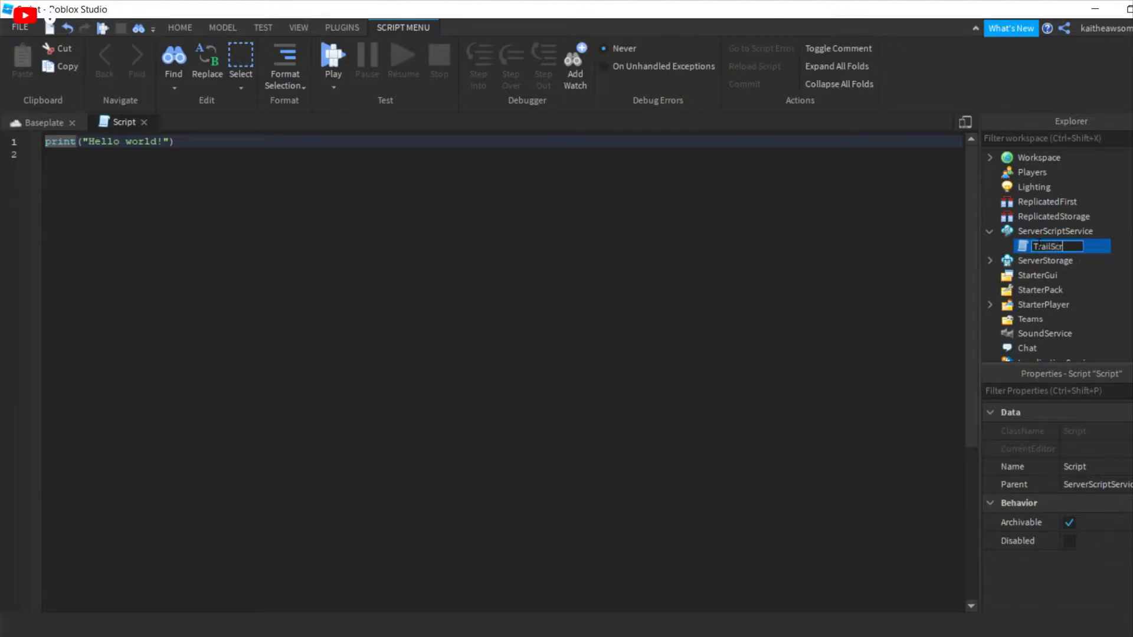
{"action": "key", "text": "Return"}
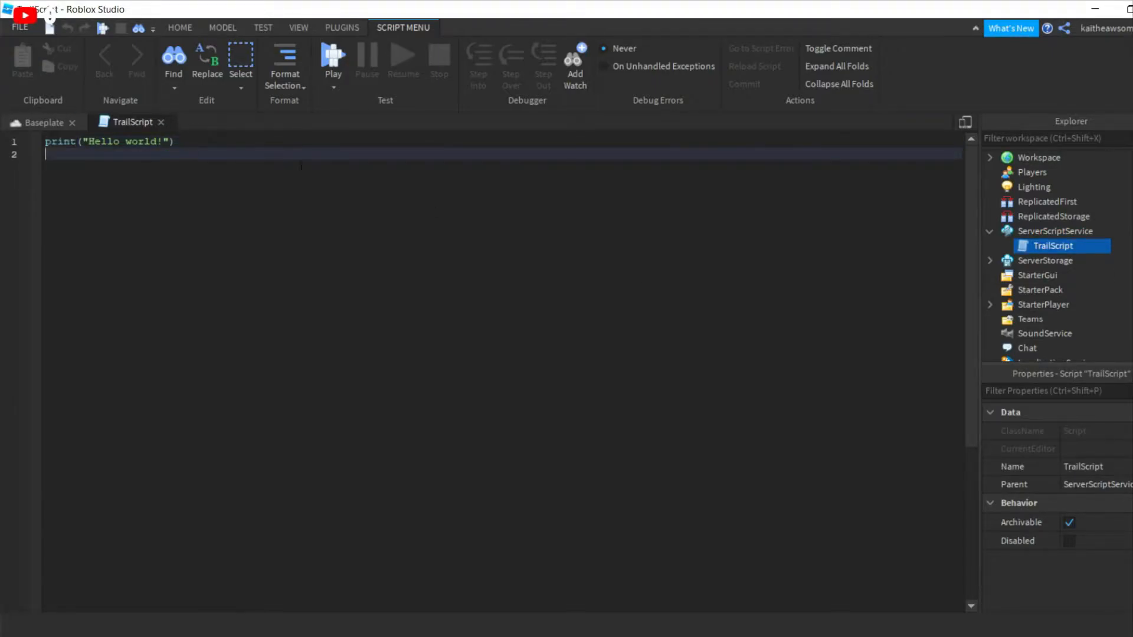
{"action": "type", "text": "game.Players.PlayerAdded"}
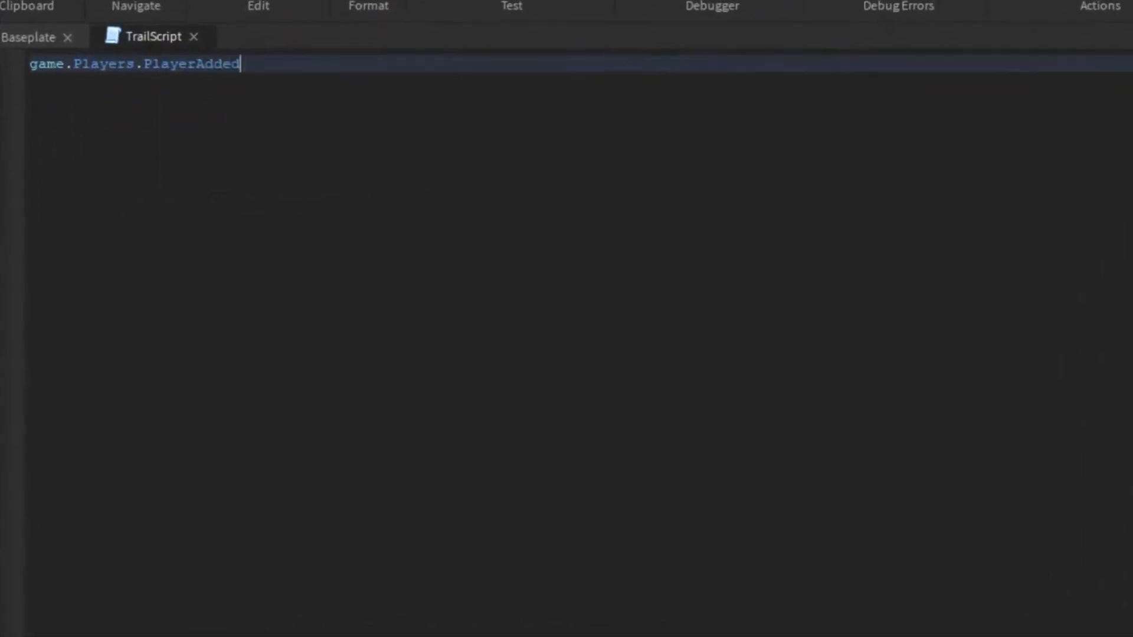
Connect PlayerAdded to function(player) and nest player.CharacterAdded:Connect(function(char)) inside it.
{"action": "type", "text": ":Connect(function(player"}
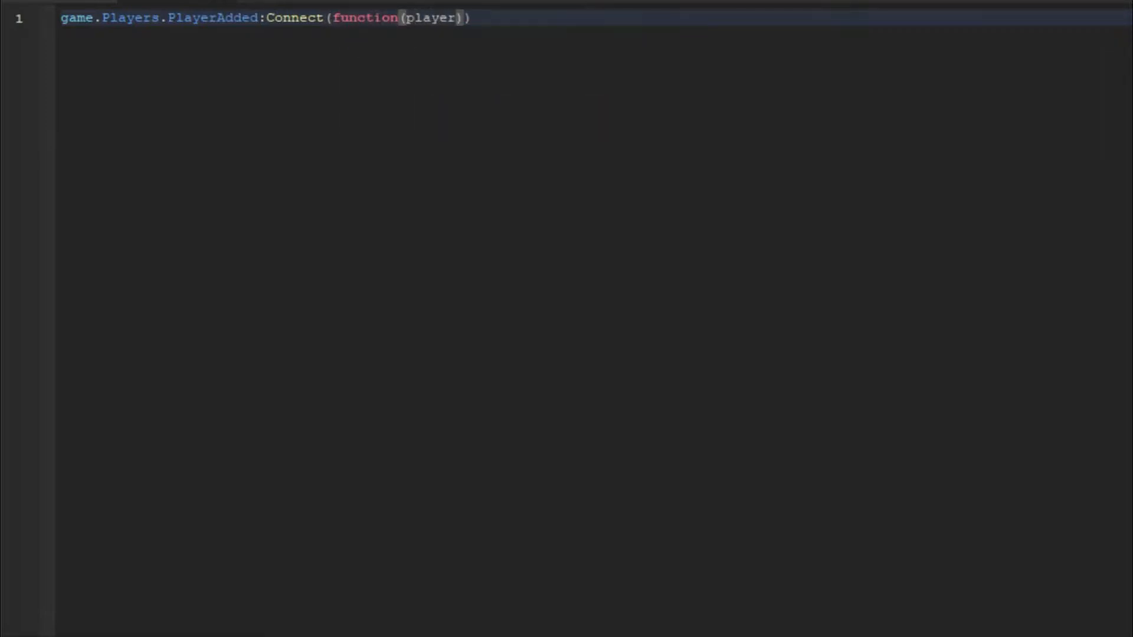
{"action": "key", "text": "enter"}
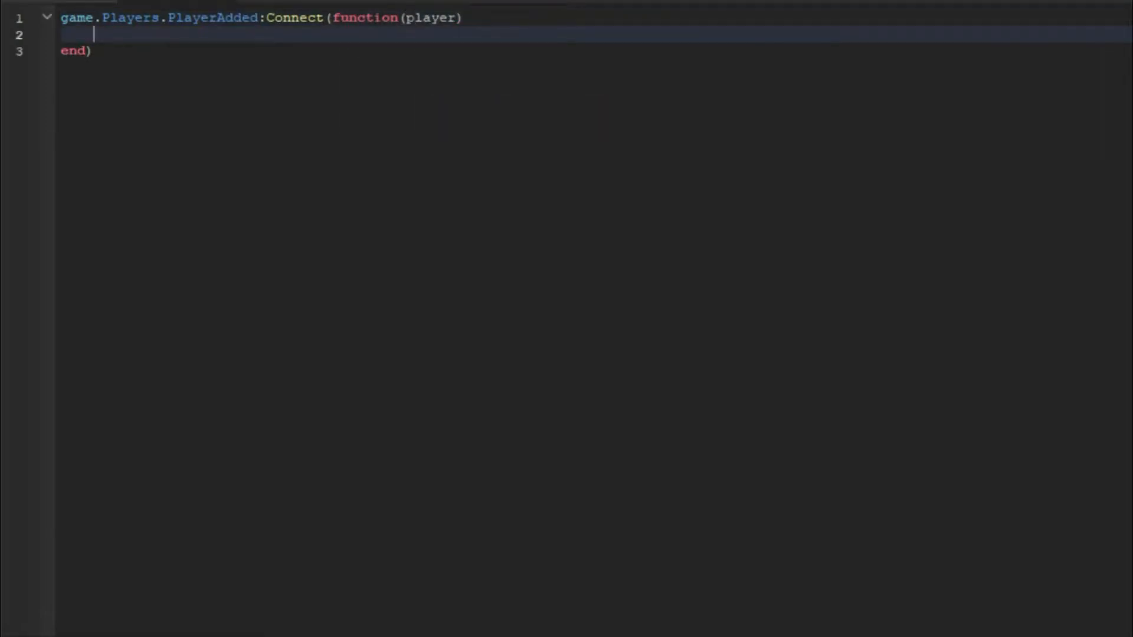
{"action": "type", "text": "player.Character"}
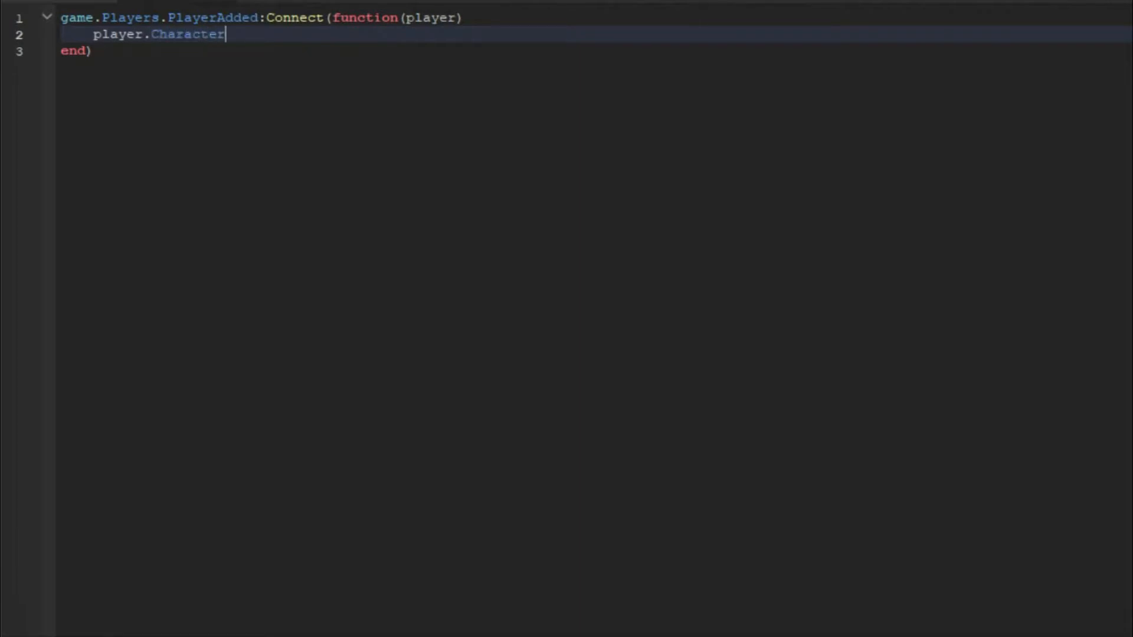
{"action": "type", "text": "Added:"}
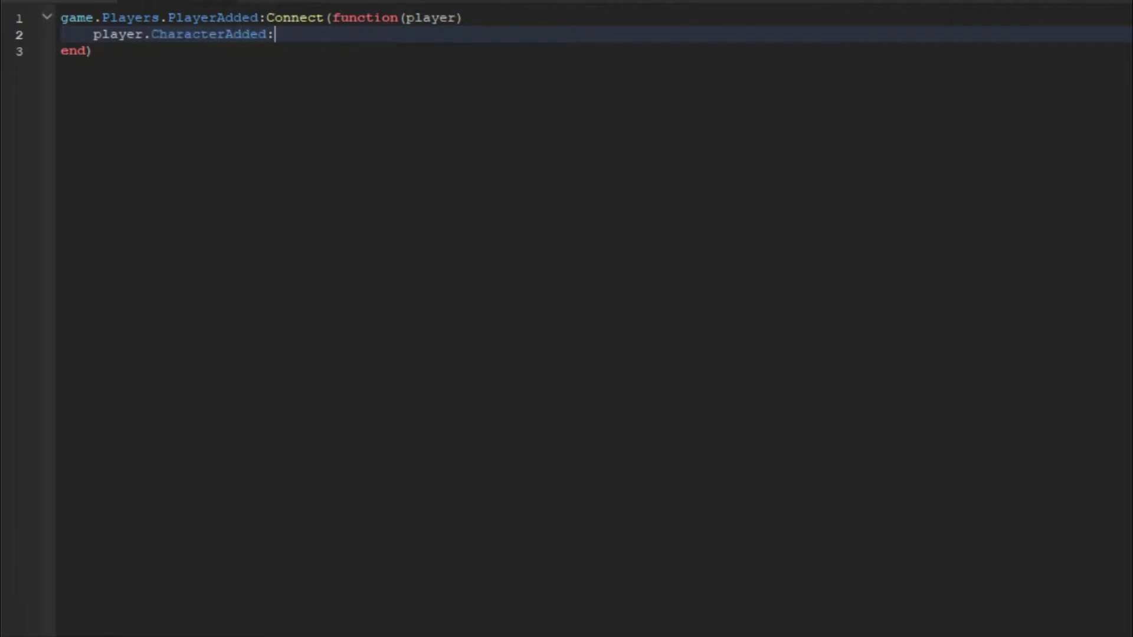
{"action": "type", "text": "Connect(function)"}
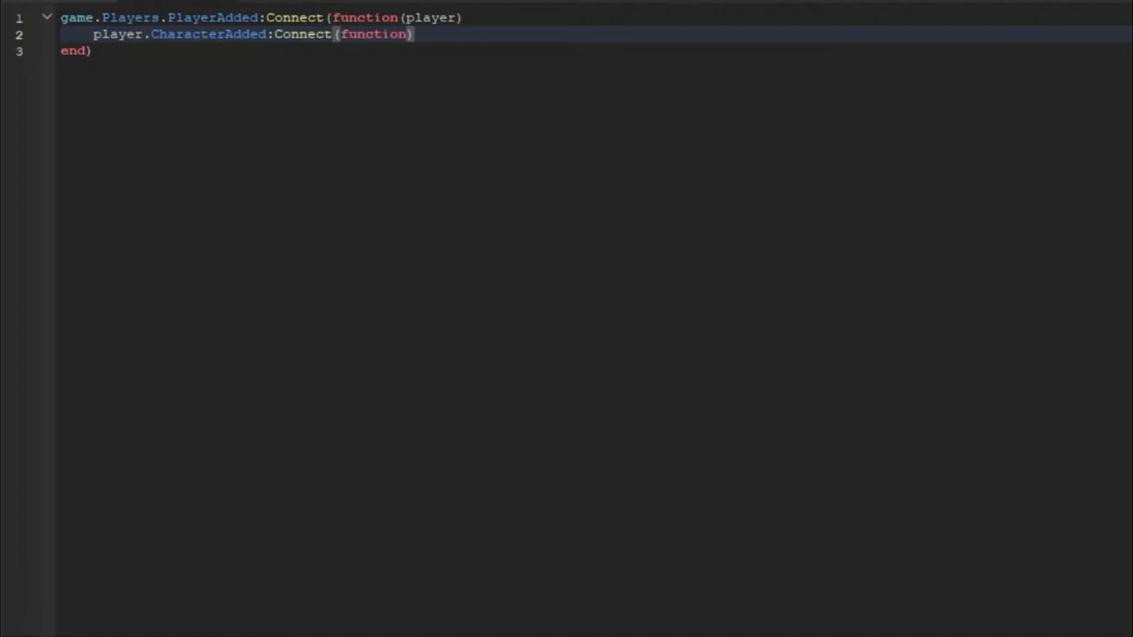
{"action": "type", "text": "char"}
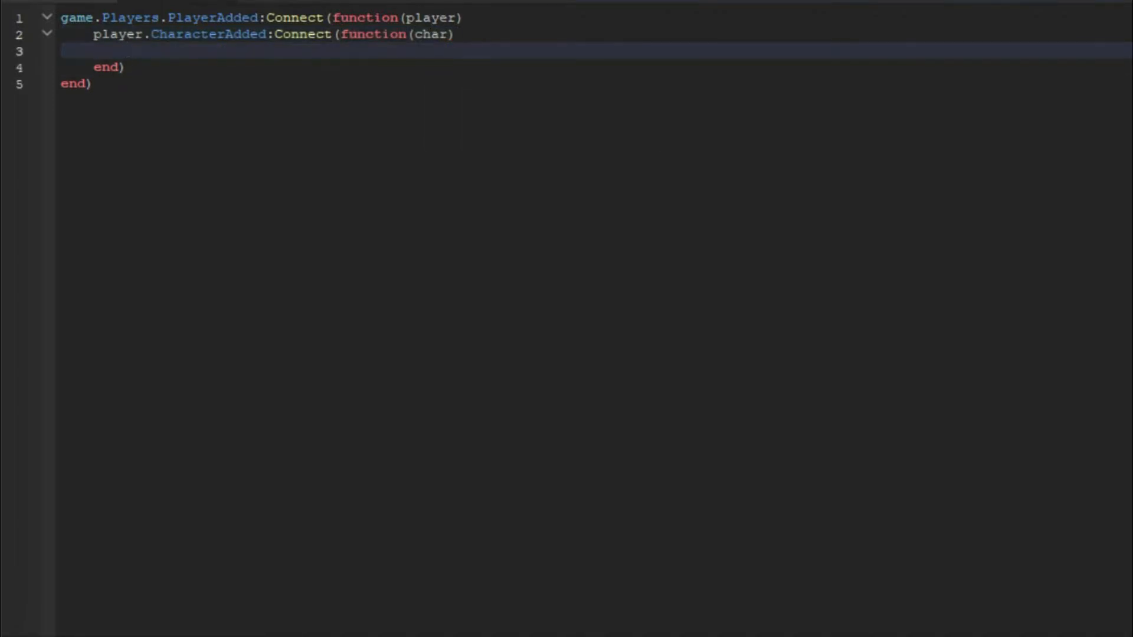
Write local trail = game.ServerStorage.Trail:Clone() and parent the clone to char.Head.
{"action": "type", "text": "local t"}
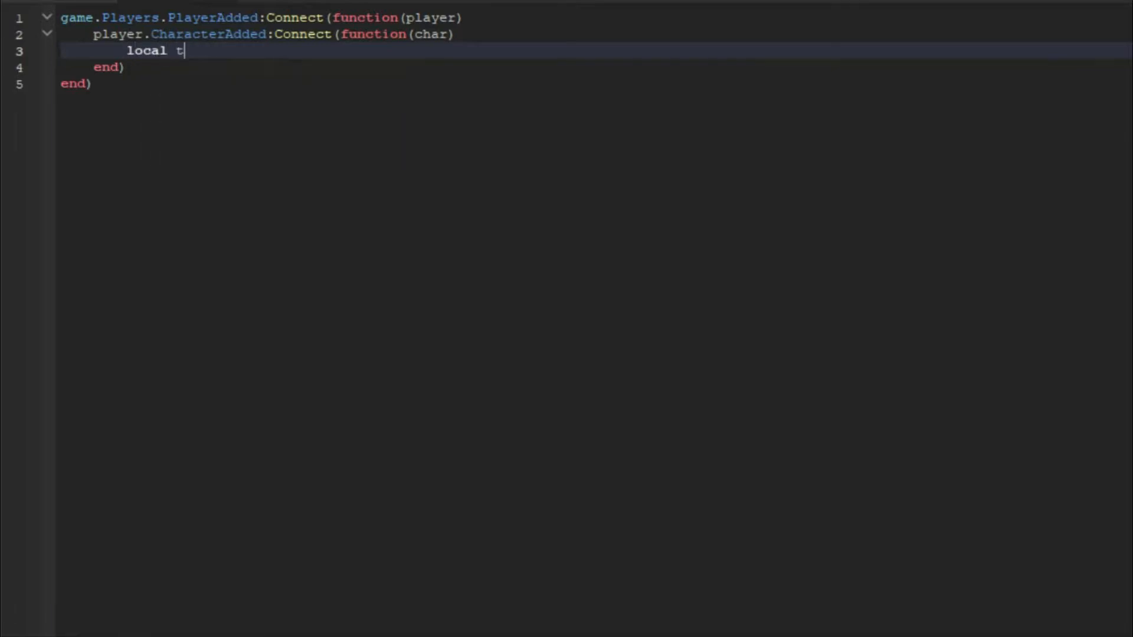
{"action": "type", "text": "rail = game.ServerStorage"}
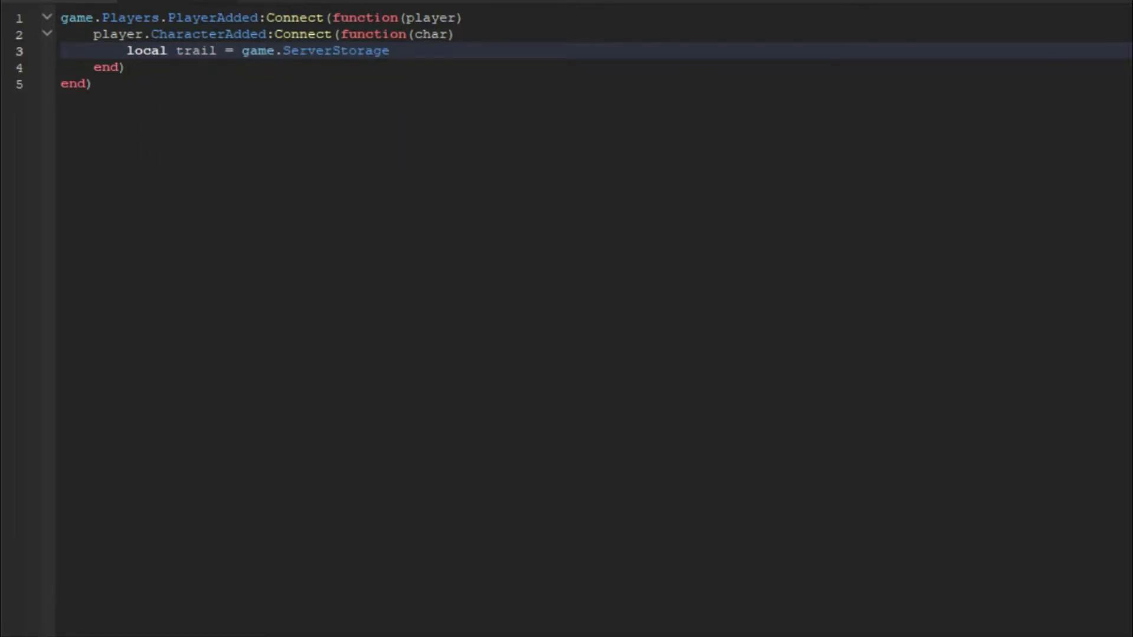
{"action": "type", "text": ".Trail"}
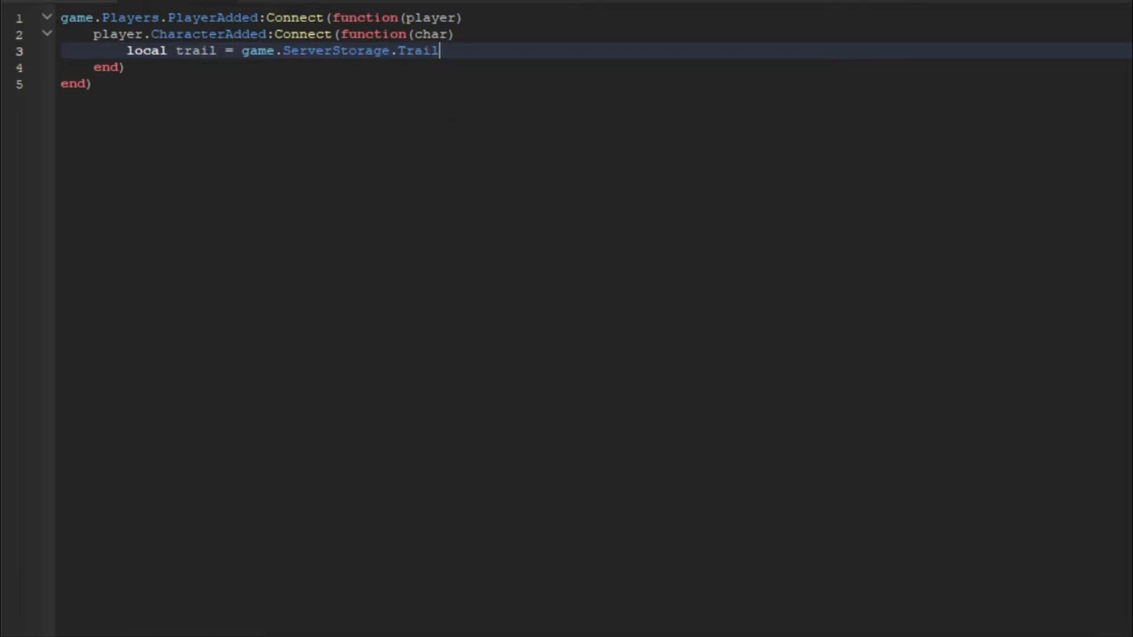
{"action": "type", "text": ":Clone()"}
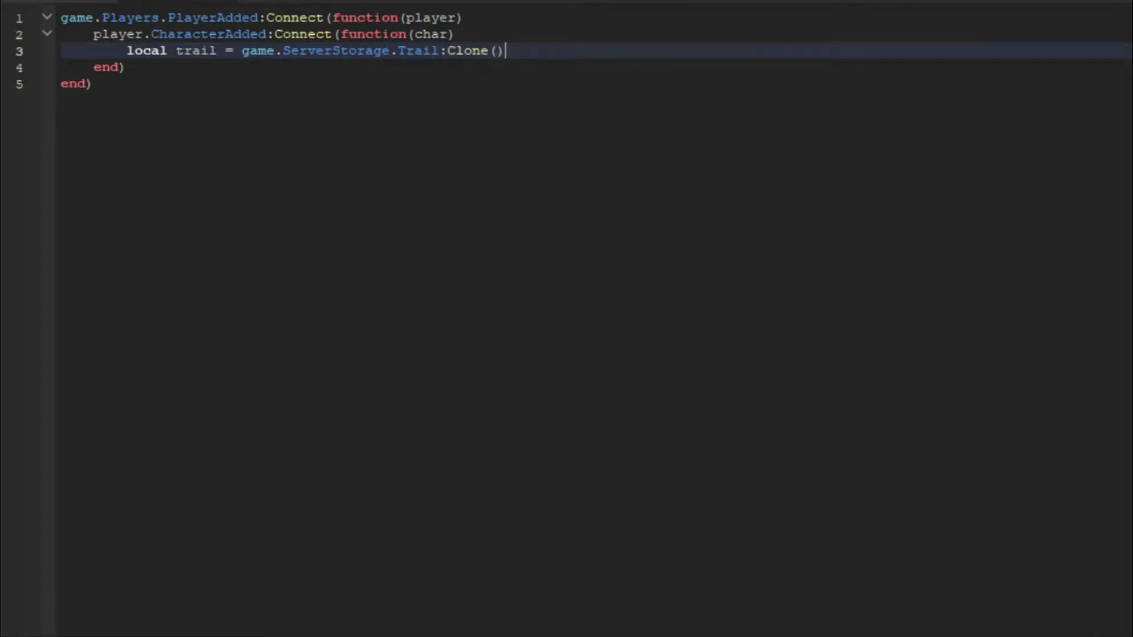
{"action": "type", "text": "trail.Parent"}
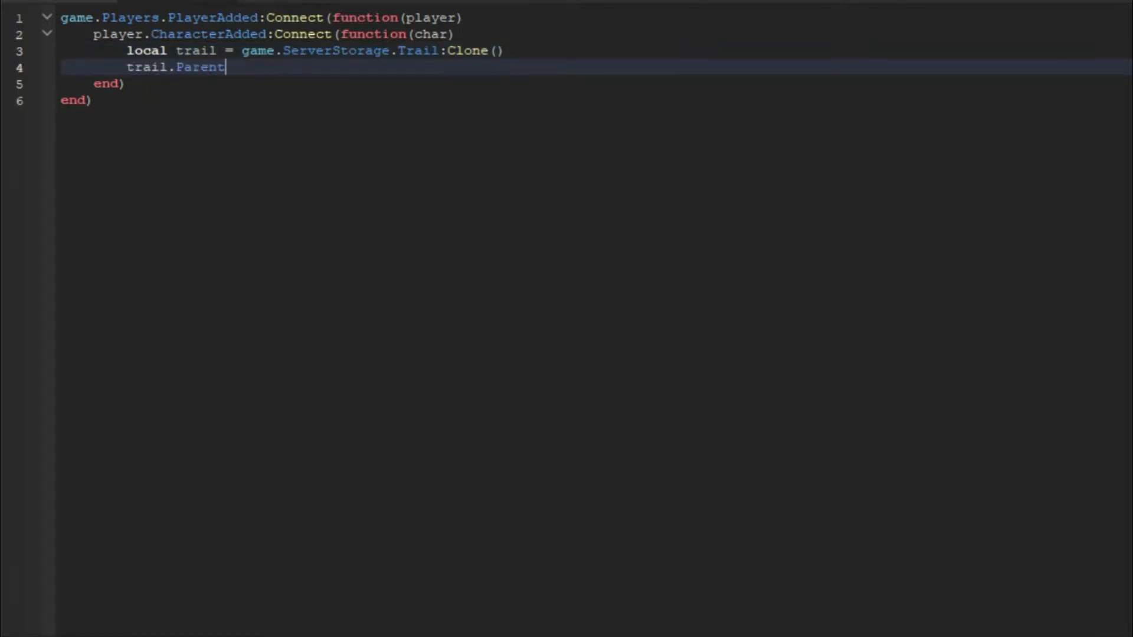
{"action": "type", "text": "="}
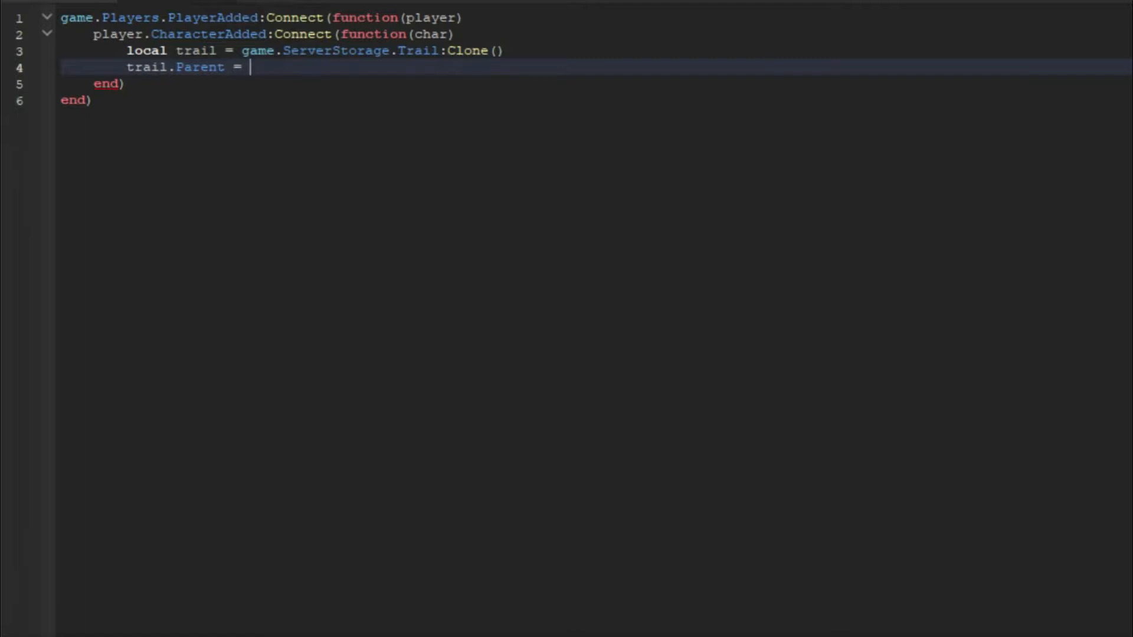
{"action": "type", "text": "char.C"}
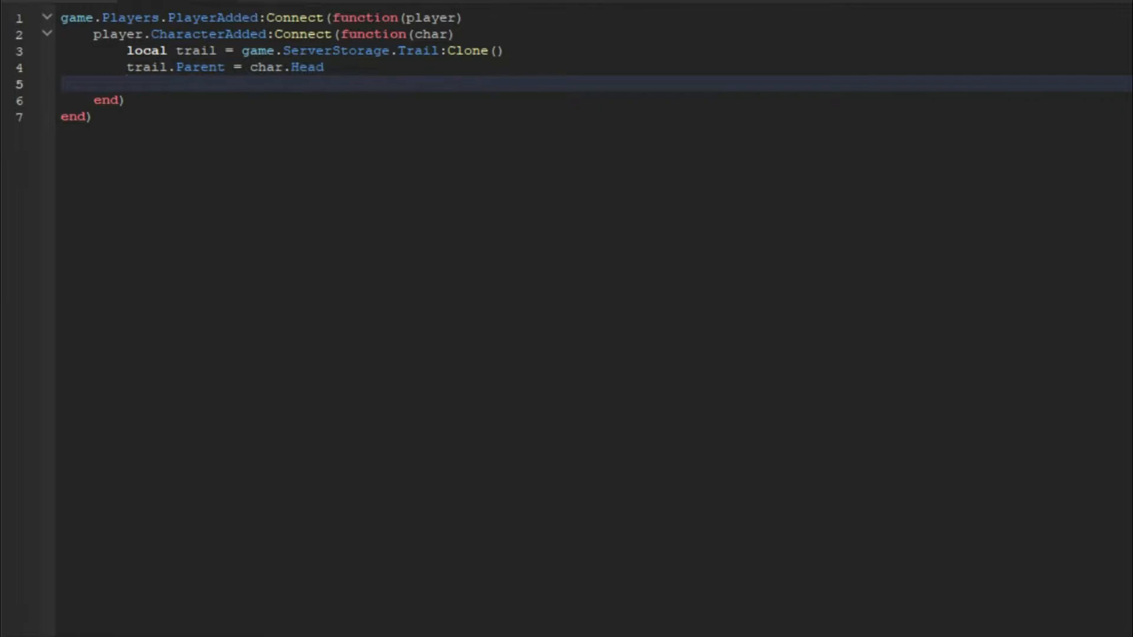
Create attachment0 with Instance.new("Attachment", char.Head).
{"action": "type", "text": "local attach"}
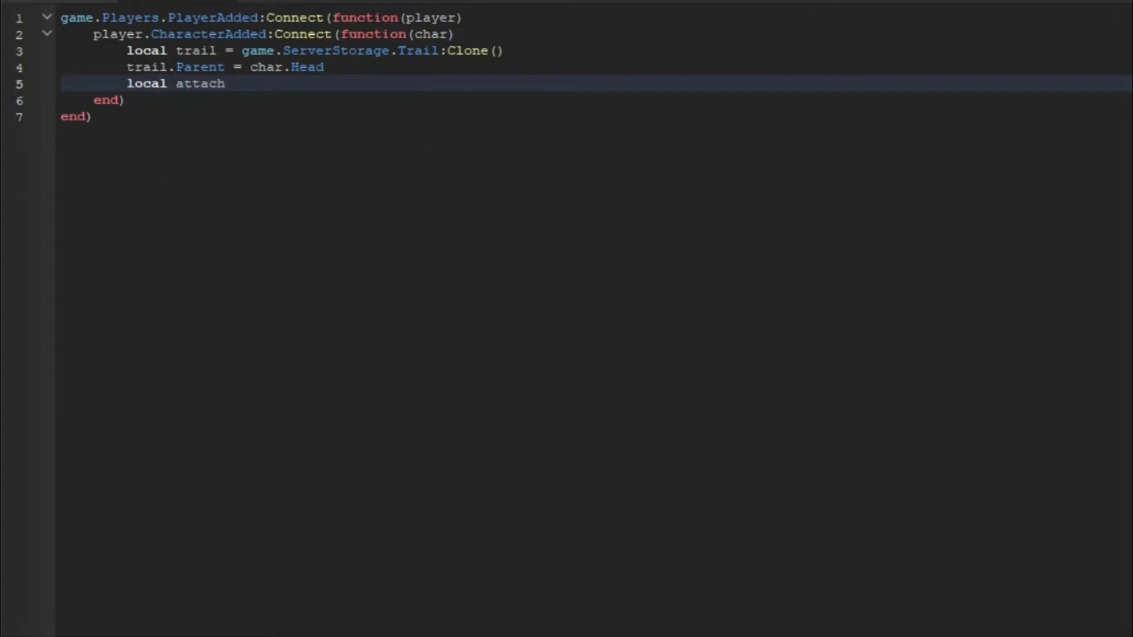
{"action": "type", "text": "ment0"}
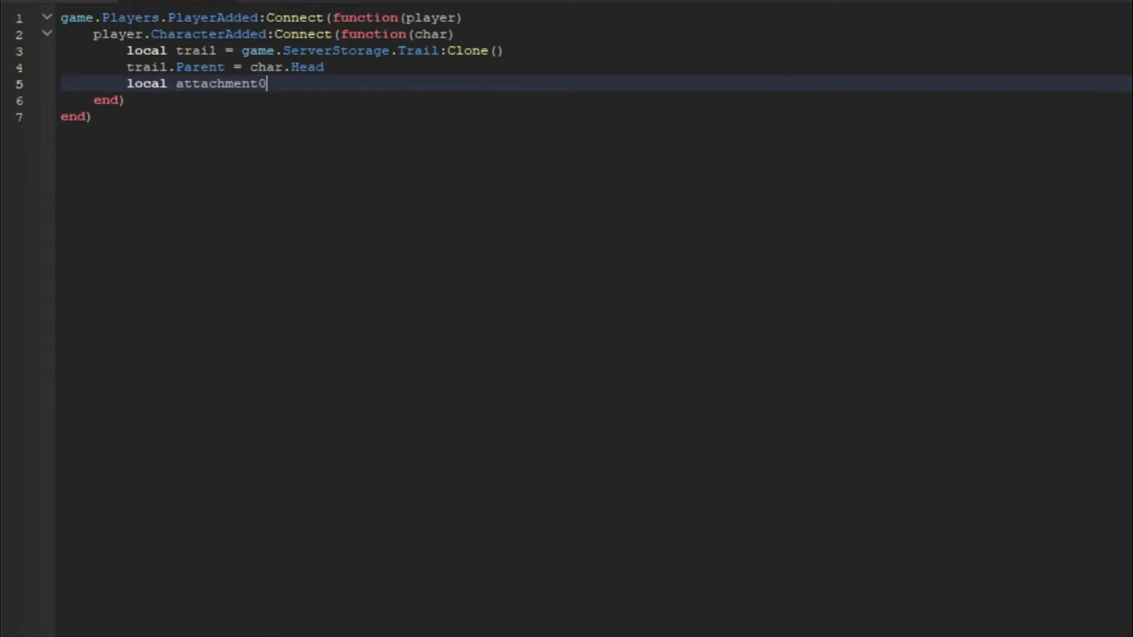
{"action": "type", "text": "= Instance.new"}
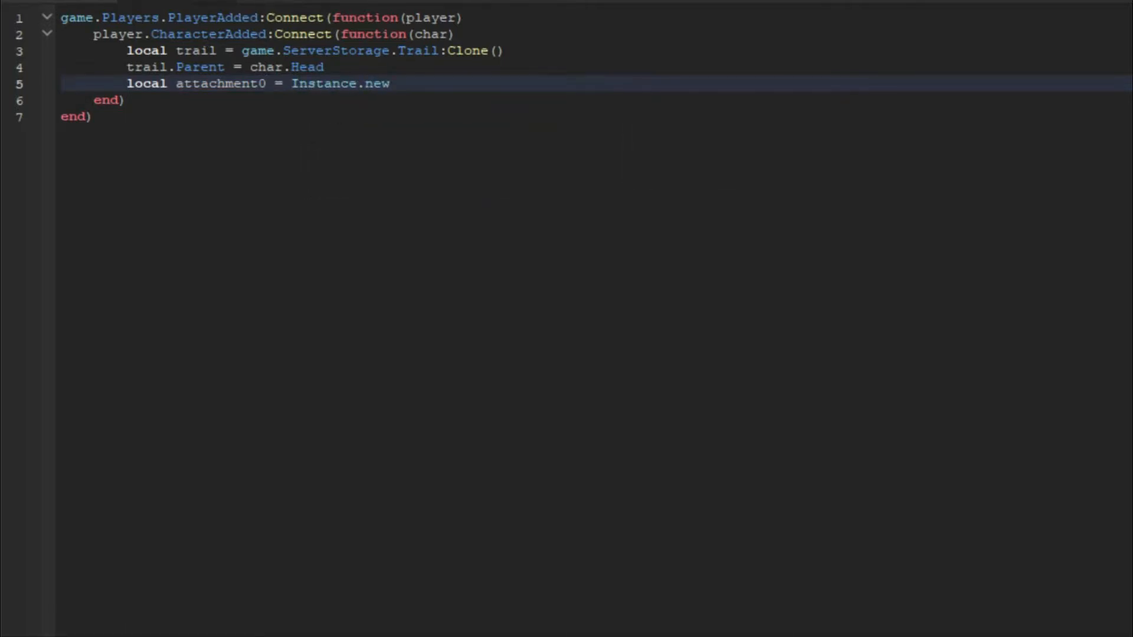
{"action": "type", "text": "(\"\")"}
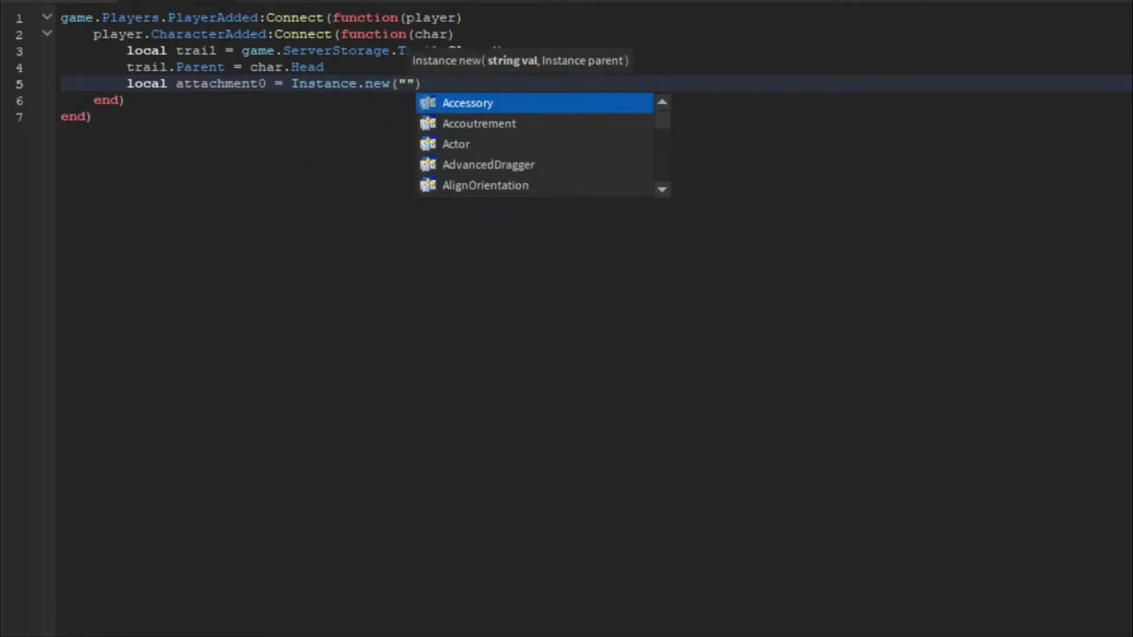
{"action": "type", "text": "Attachment\","}
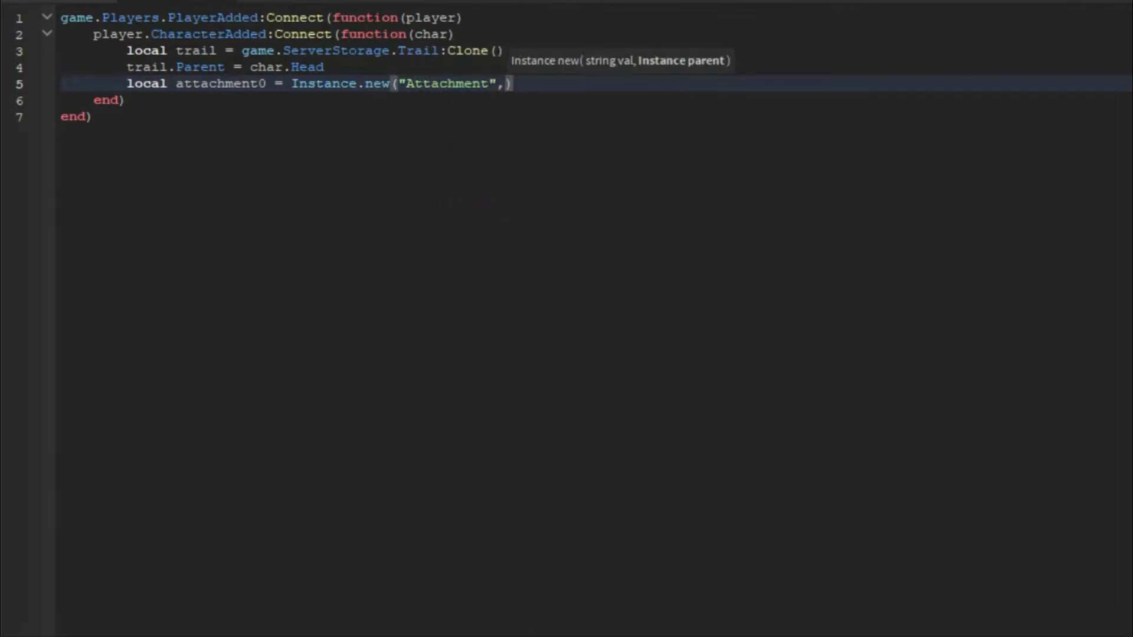
{"action": "type", "text": "char"}
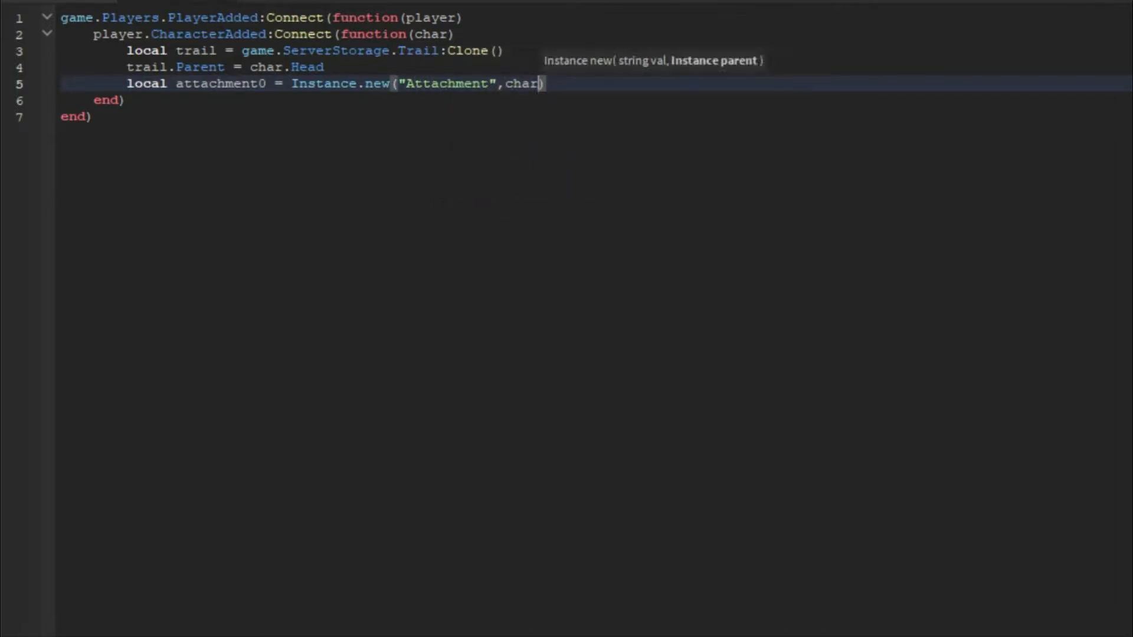
{"action": "type", "text": ">"}
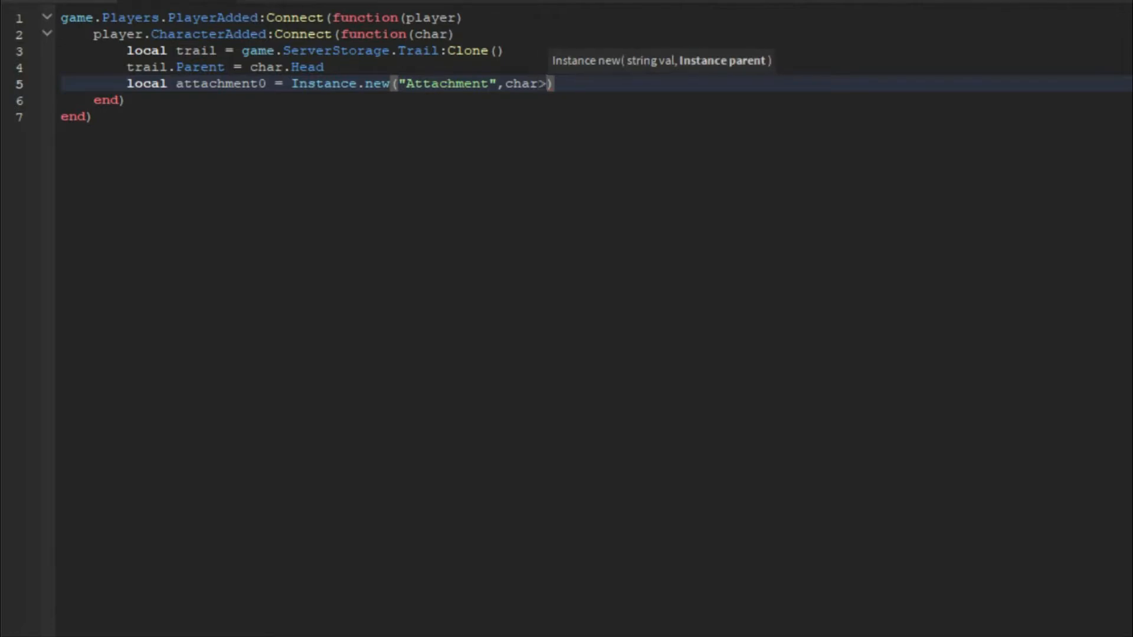
{"action": "type", "text": ".He"}
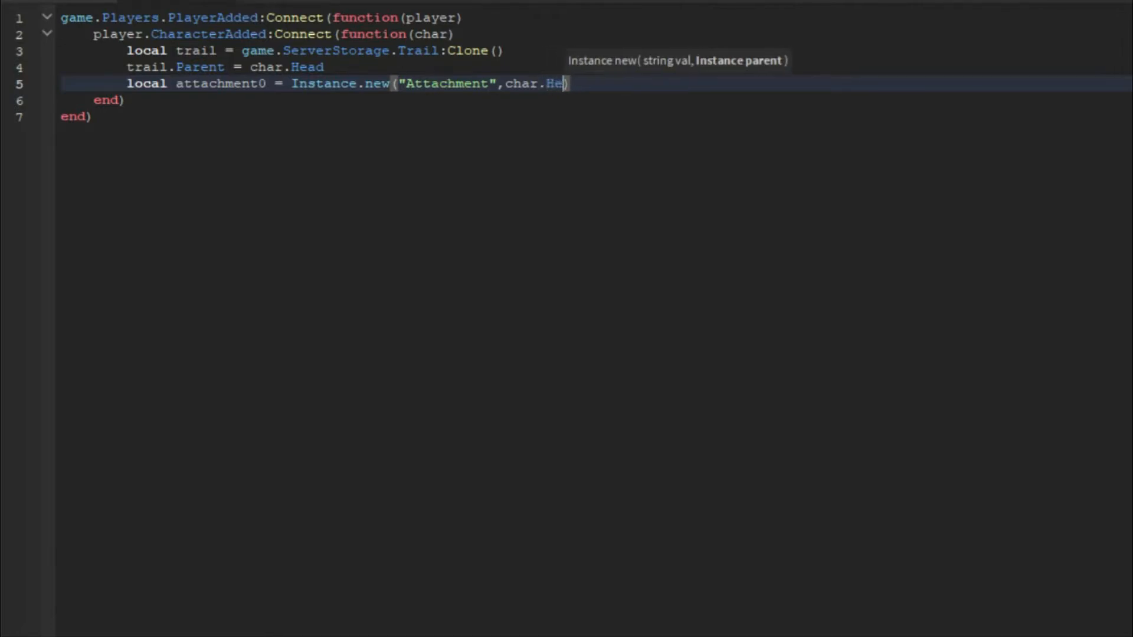
{"action": "type", "text": "ad)"}
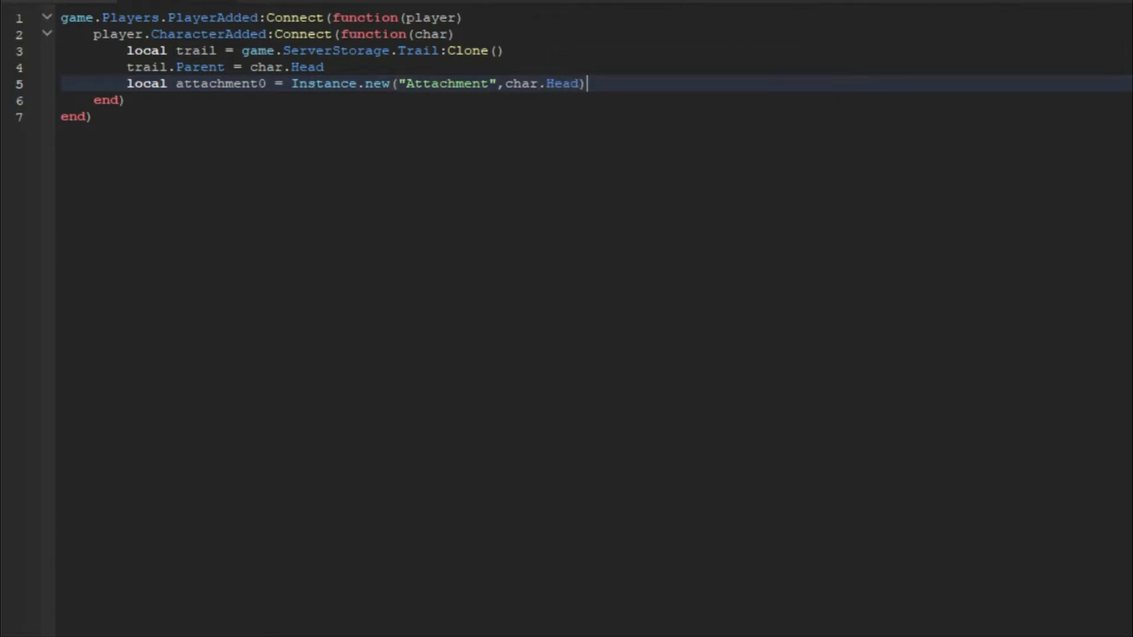
Name attachment0 "TrailAttachment0", correcting the misspelled name.
{"action": "type", "text": "attachment0.Name ="}
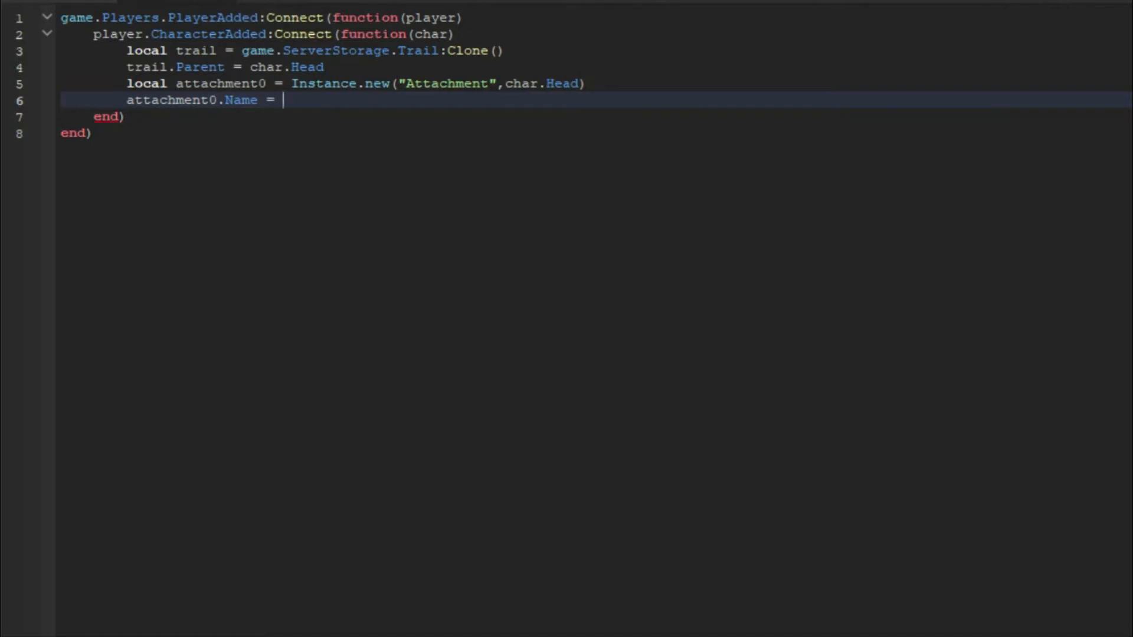
{"action": "type", "text": "\"\""}
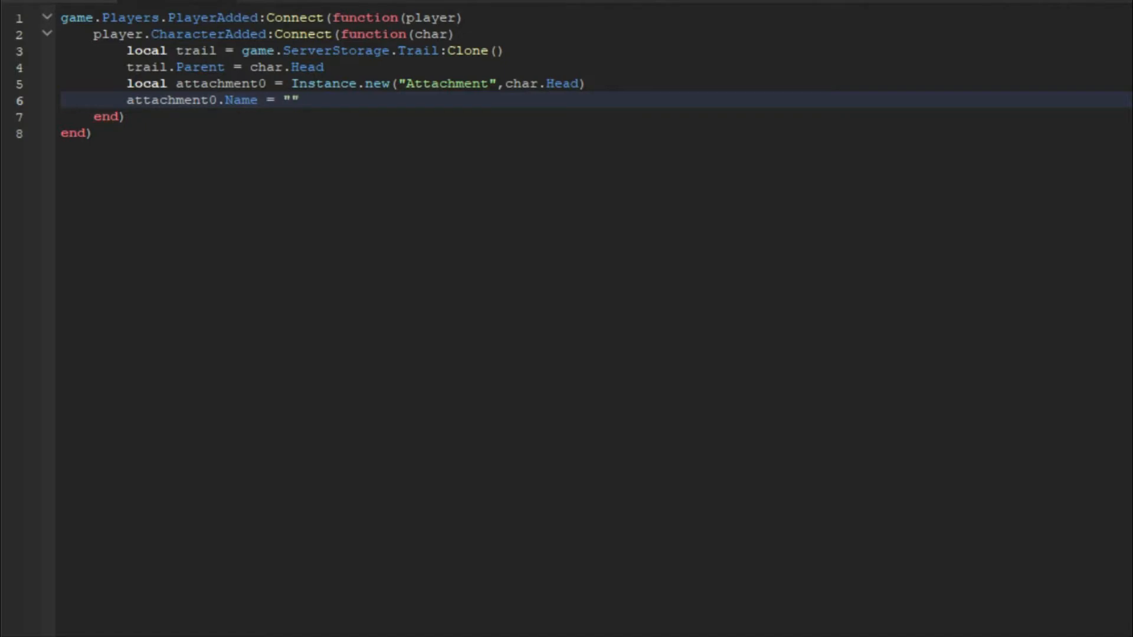
{"action": "type", "text": "Trail"}
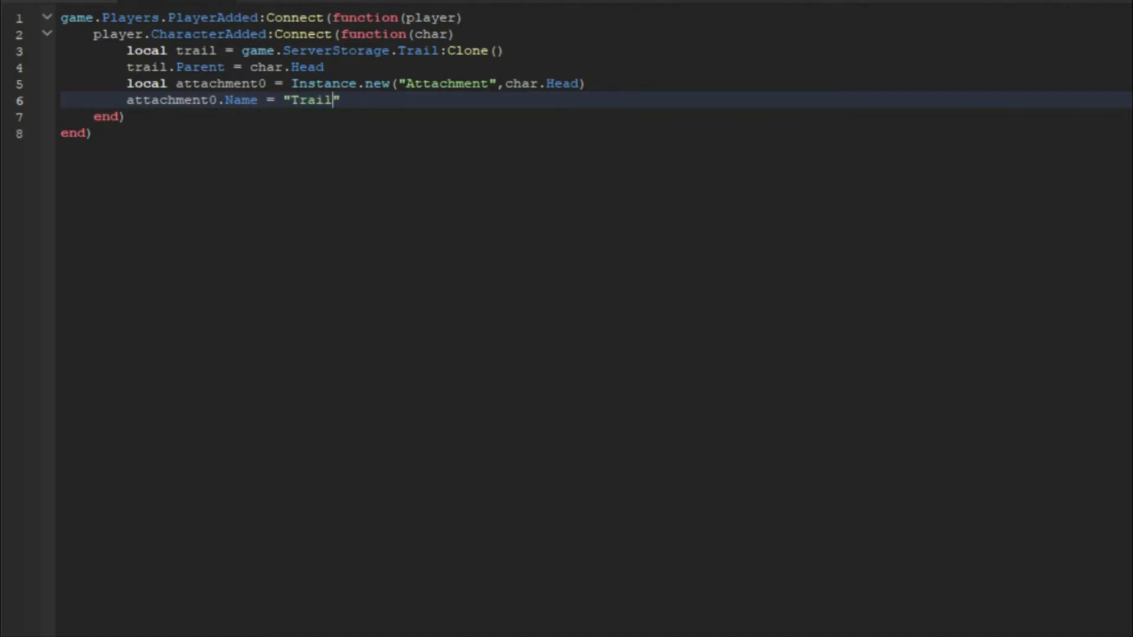
{"action": "type", "text": "Attachemnt"}
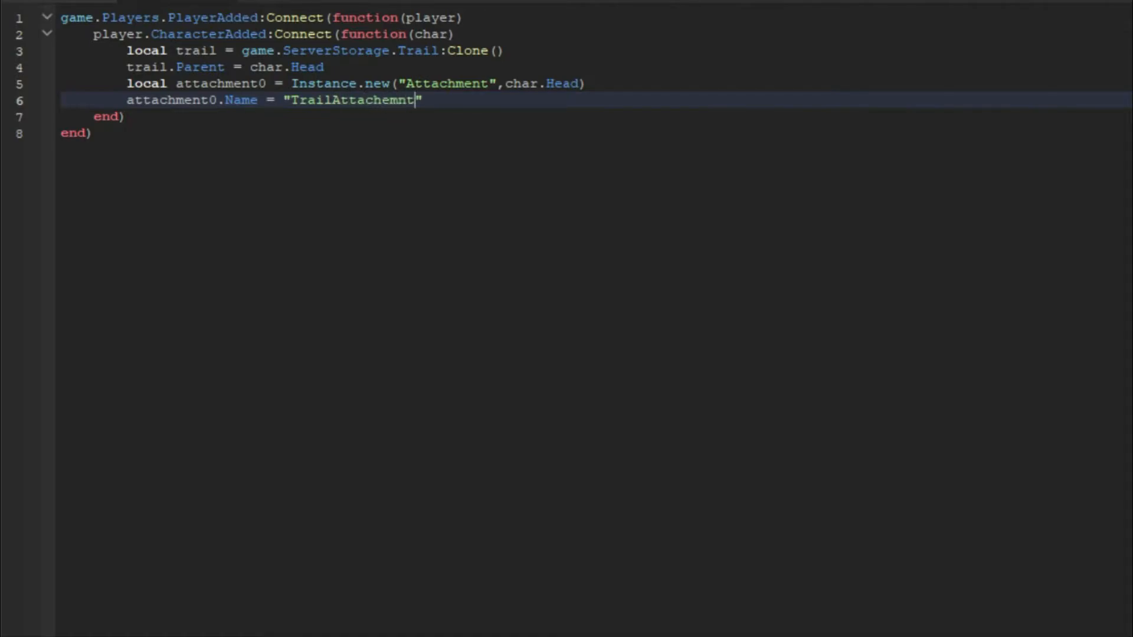
{"action": "key", "text": "Backspace"}
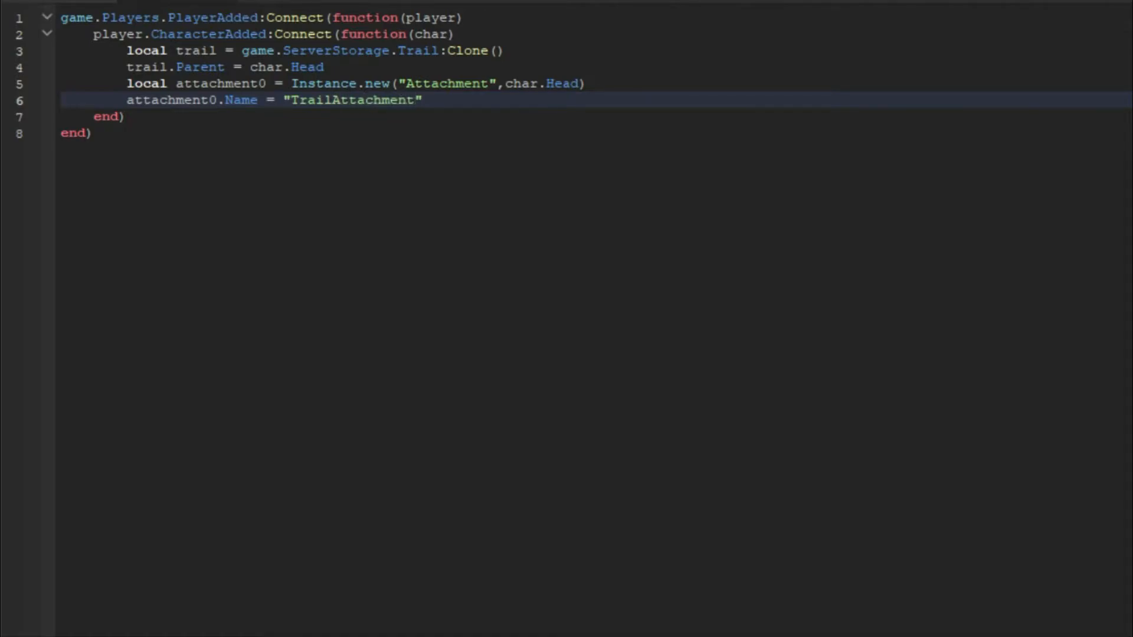
{"action": "type", "text": "0"}
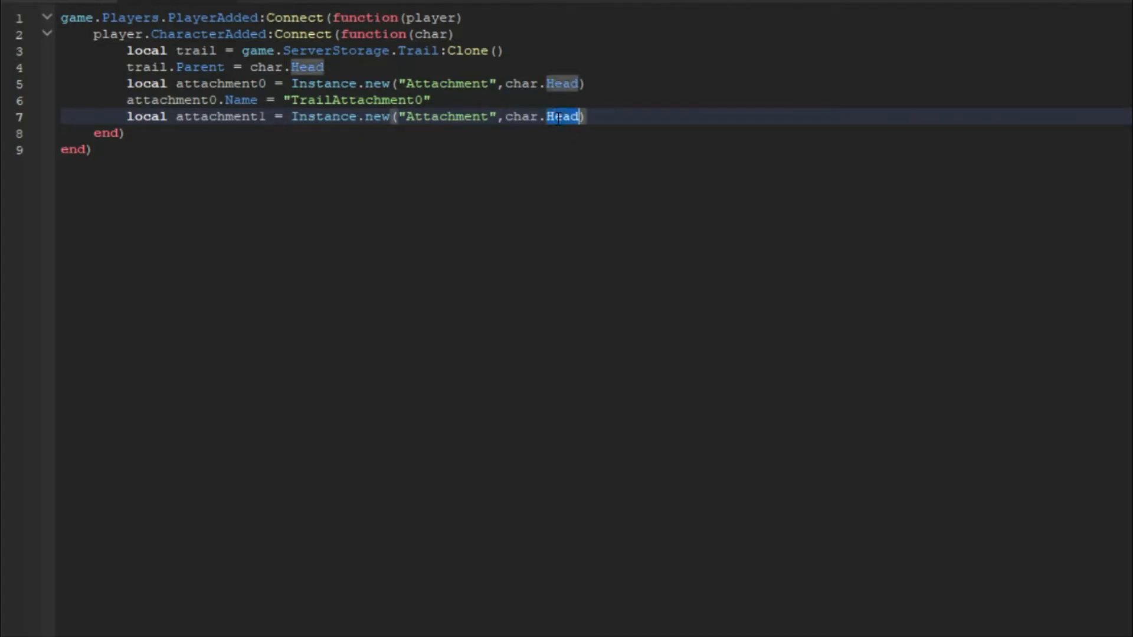
Make attachment1 use char.HumanoidRootPart and name it "TrailAttachment1".
{"action": "type", "text": "Humanoid"}
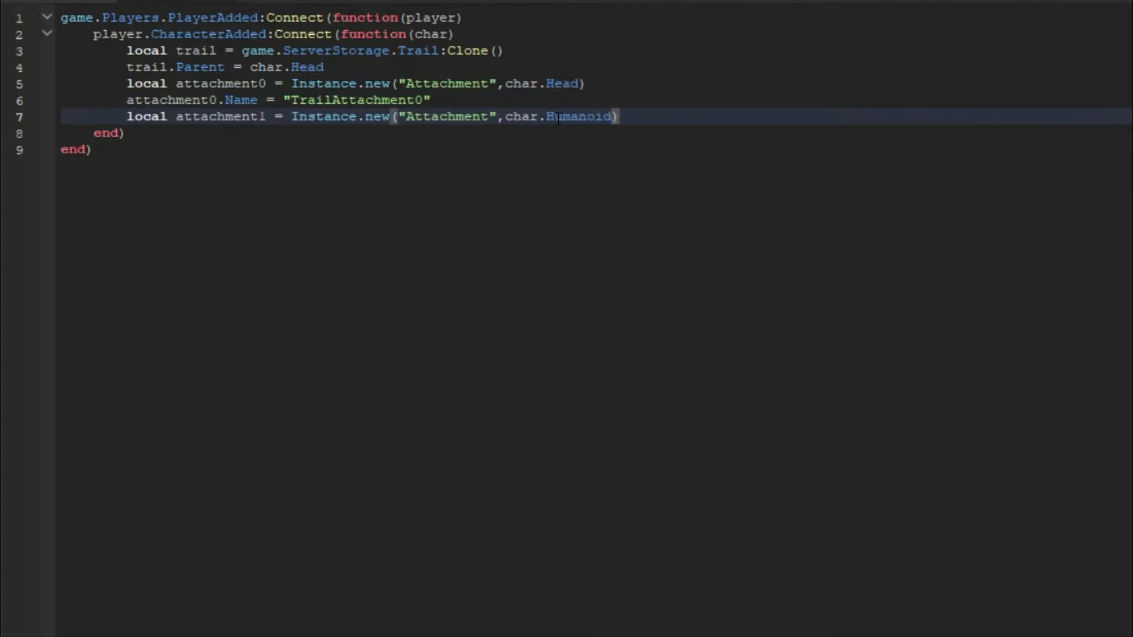
{"action": "type", "text": "RootPart"}
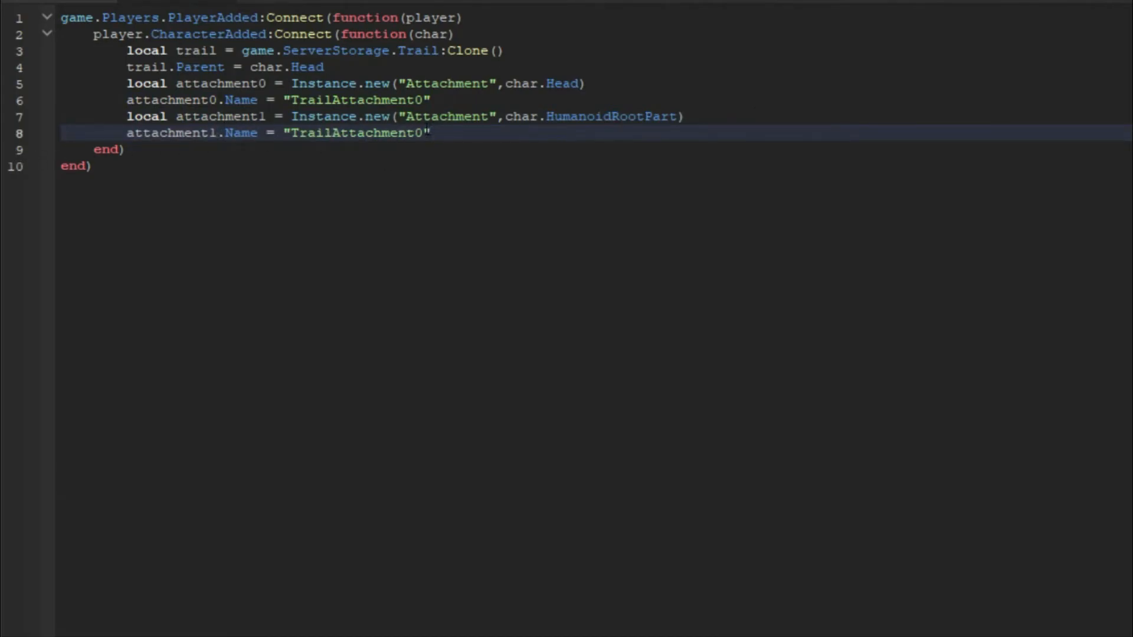
{"action": "type", "text": "1"}
{"action": "type", "text": "trail.Attac"}
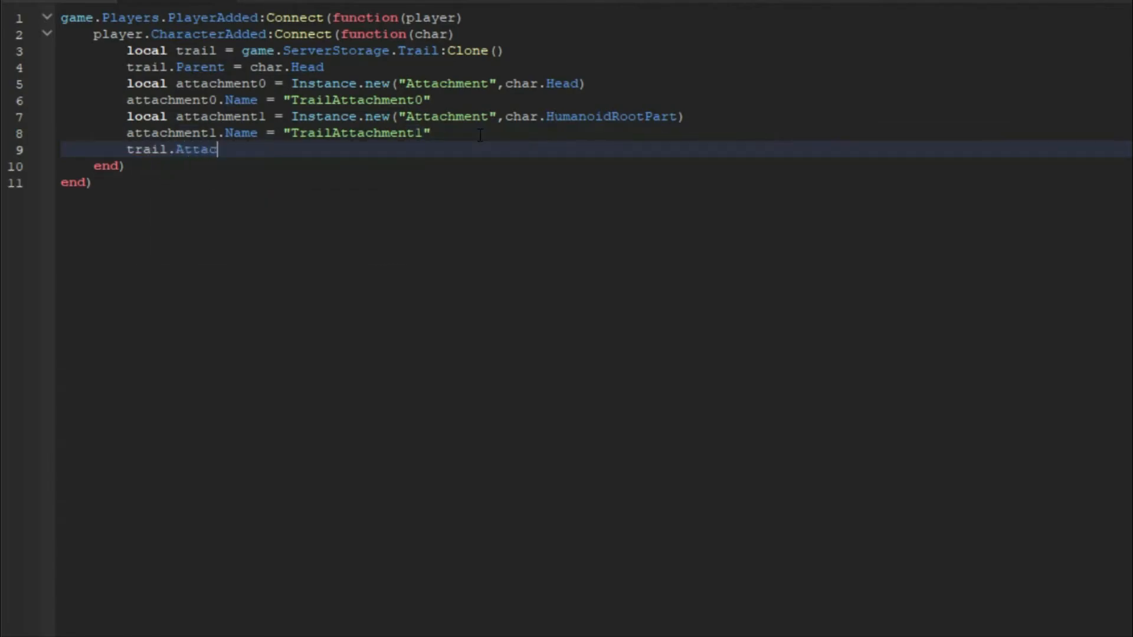
Assign trail.Attachment0 = attachment0 and begin trail.Attachment1 via autocomplete.
{"action": "type", "text": "hment"}
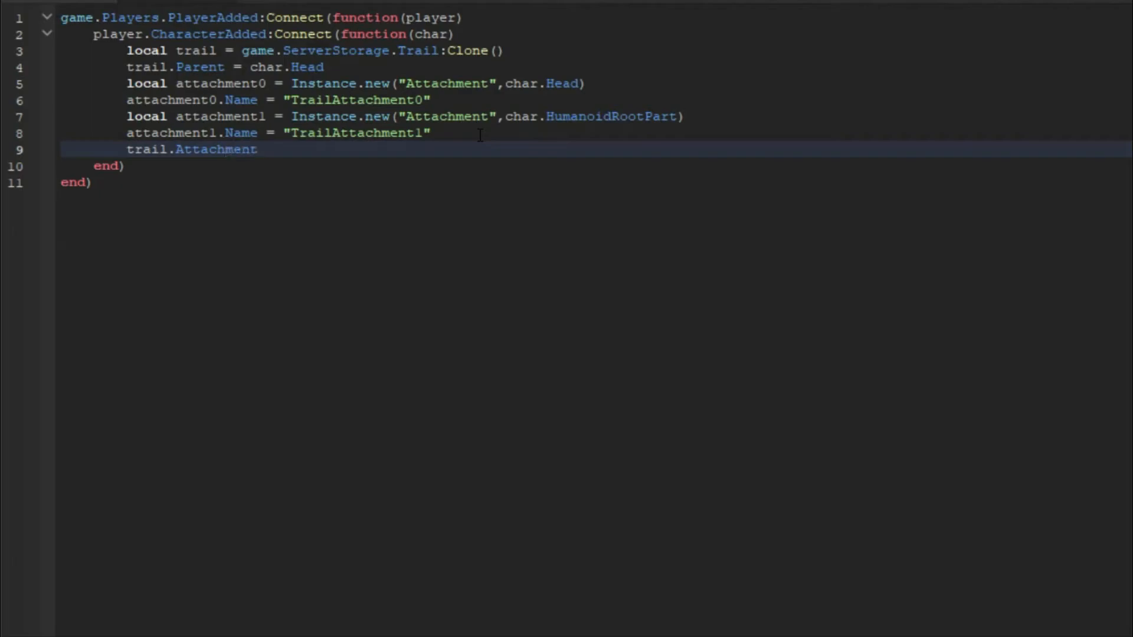
{"action": "type", "text": "0 = attach"}
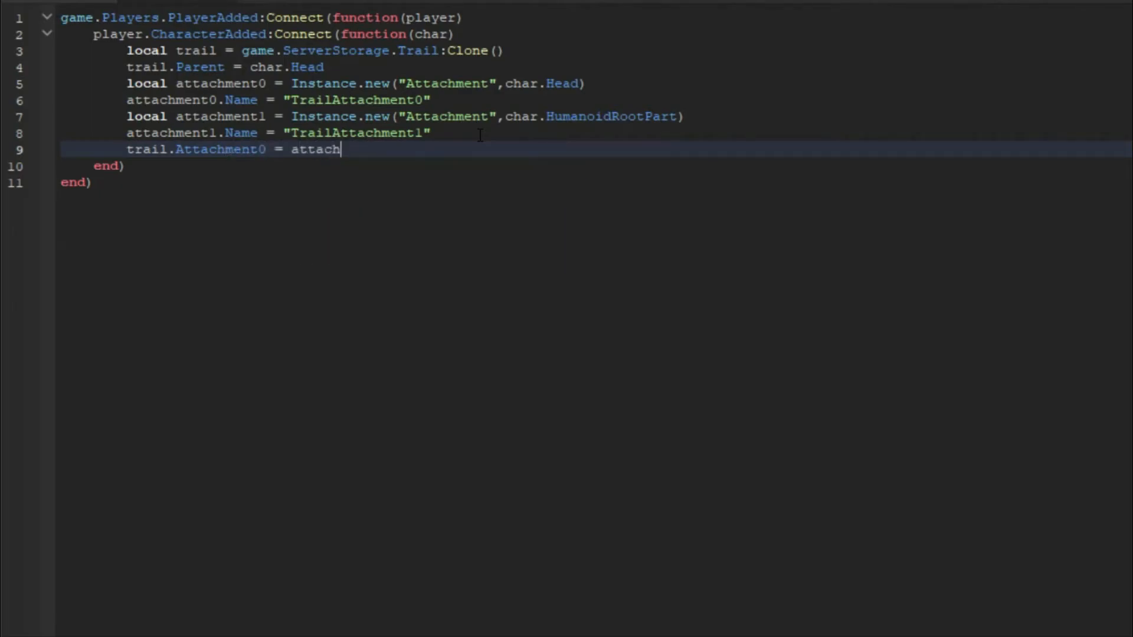
{"action": "key", "text": "BackSpace"}
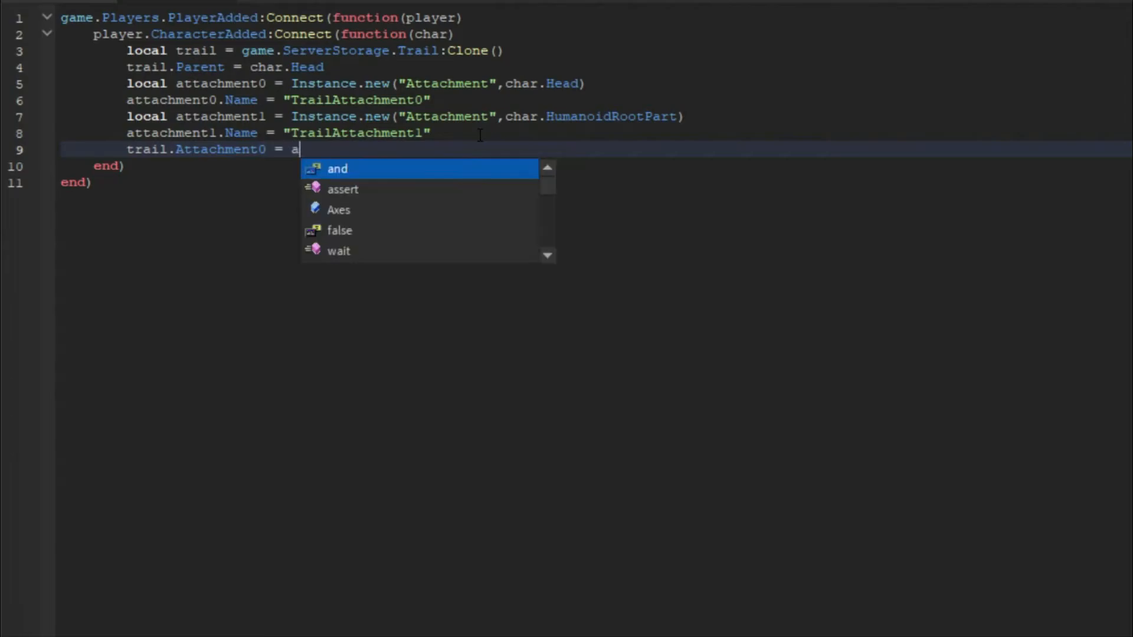
{"action": "type", "text": "ttachment0"}
{"action": "type", "text": "trail."}
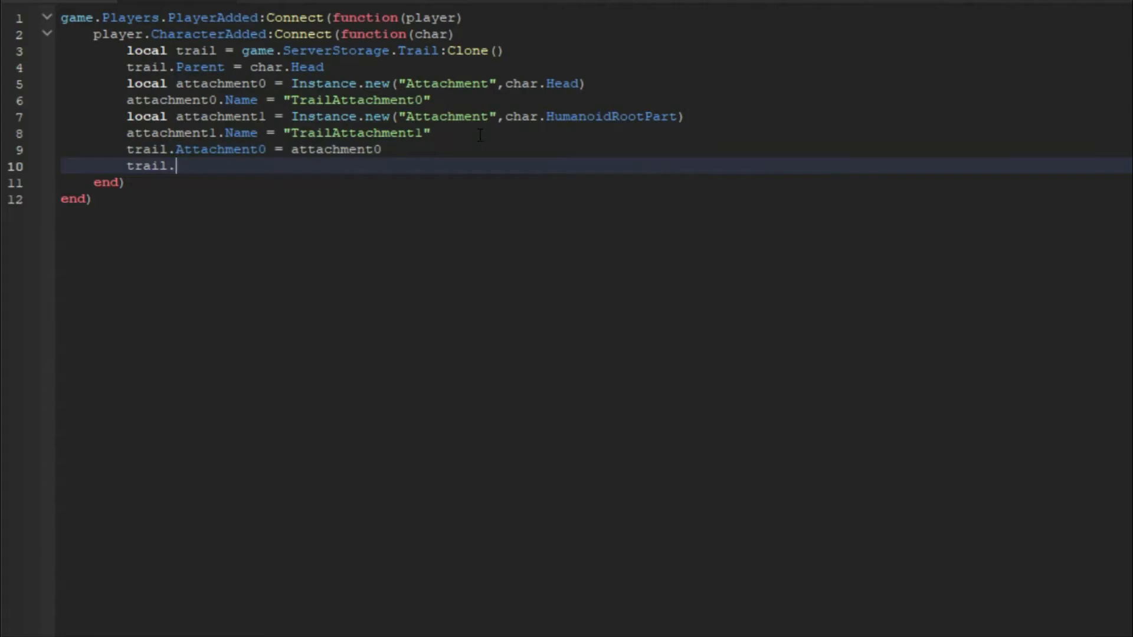
{"action": "type", "text": "Attachment"}
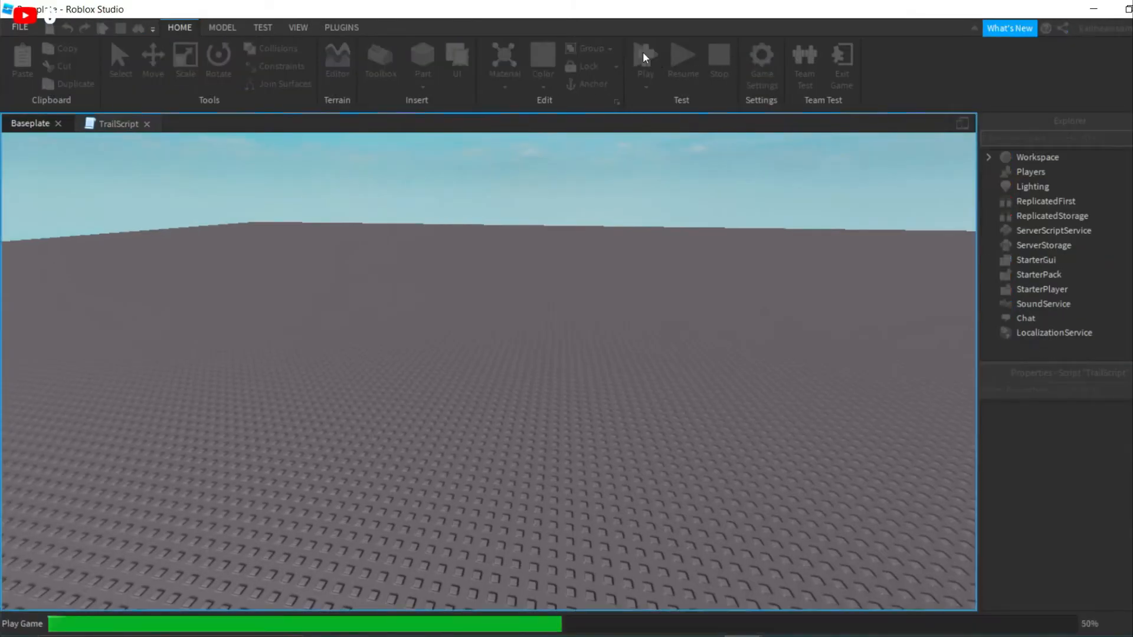
Play-test the baseplate, walk the character to see the cyan trail, and review the Trail's properties.
{"action": "left_click", "coordinate": [645, 59]}
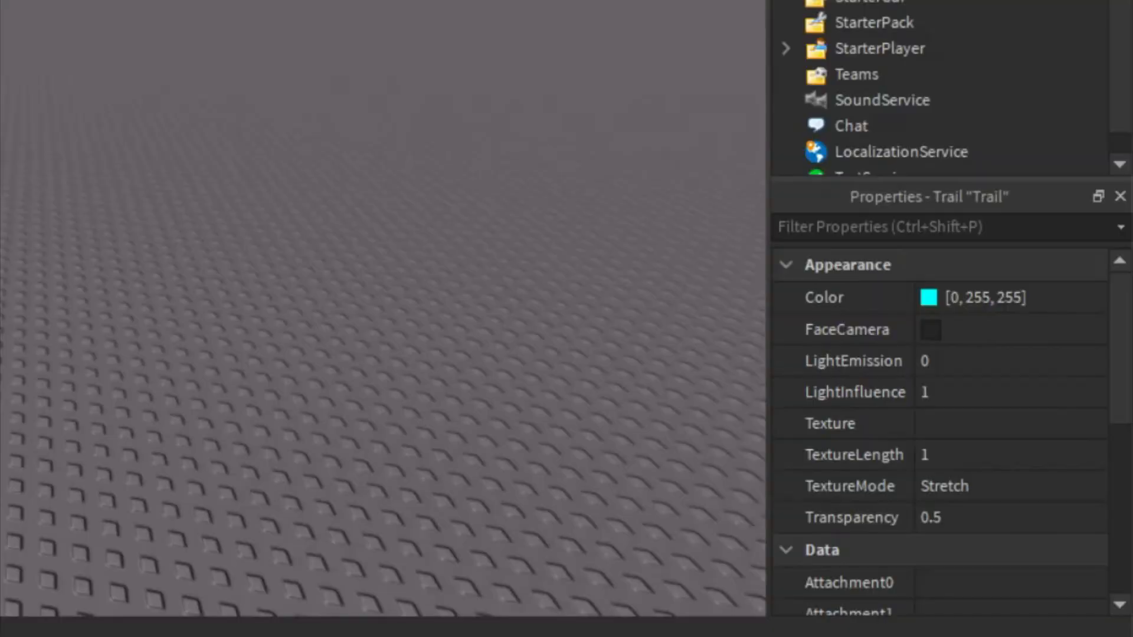
{"action": "left_click", "coordinate": [939, 392]}
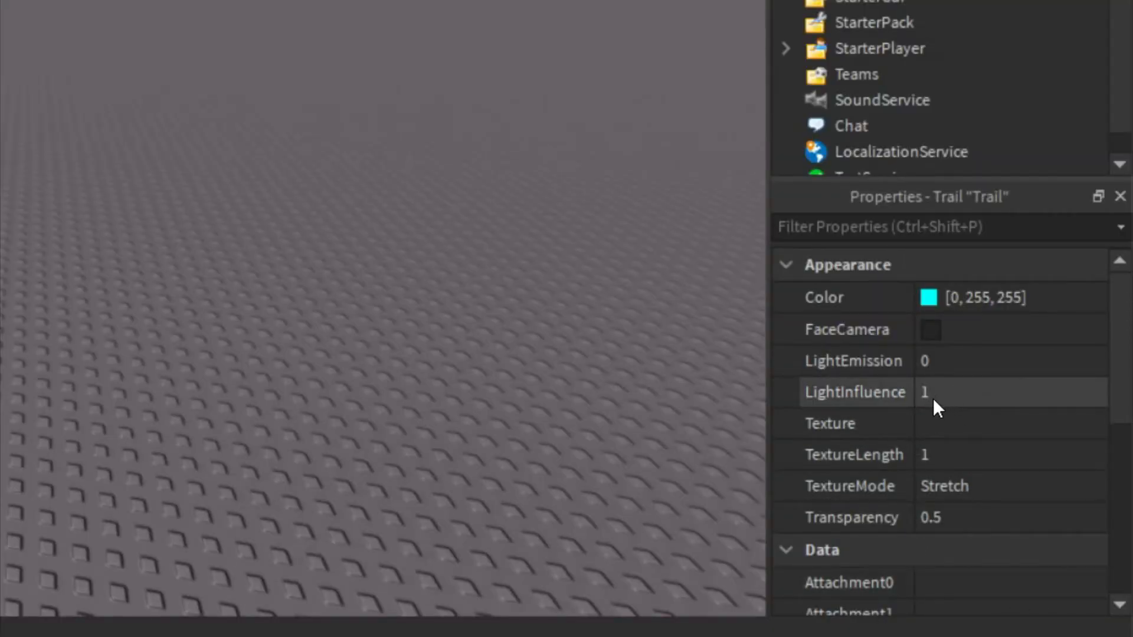
{"action": "scroll", "scroll_direction": "up", "scroll_amount": 3}
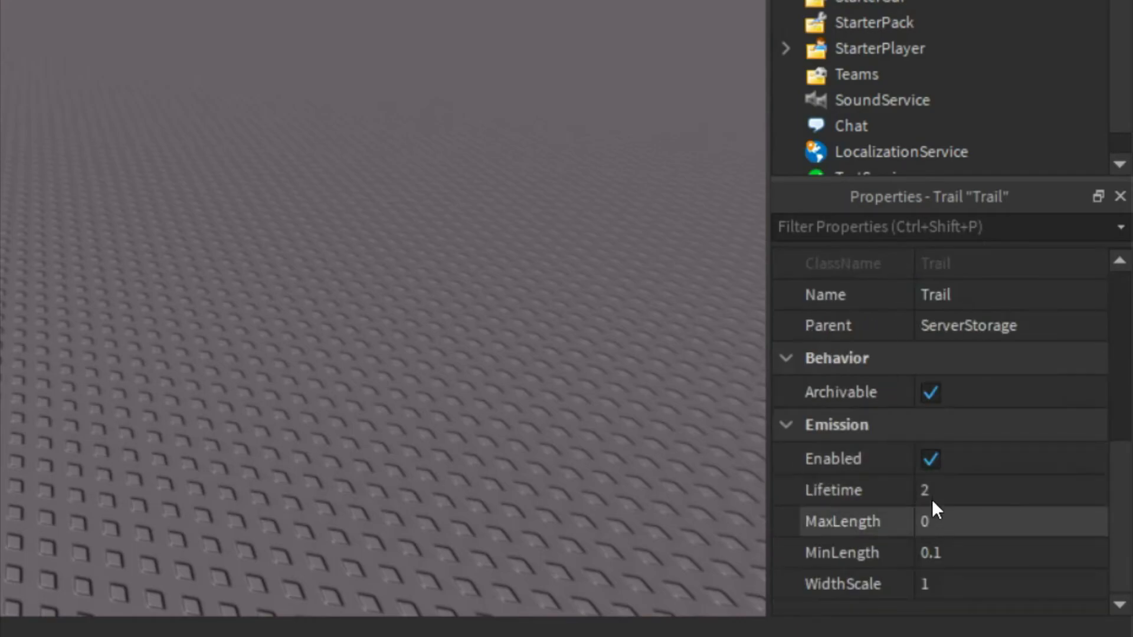
{"action": "left_click", "coordinate": [957, 490]}
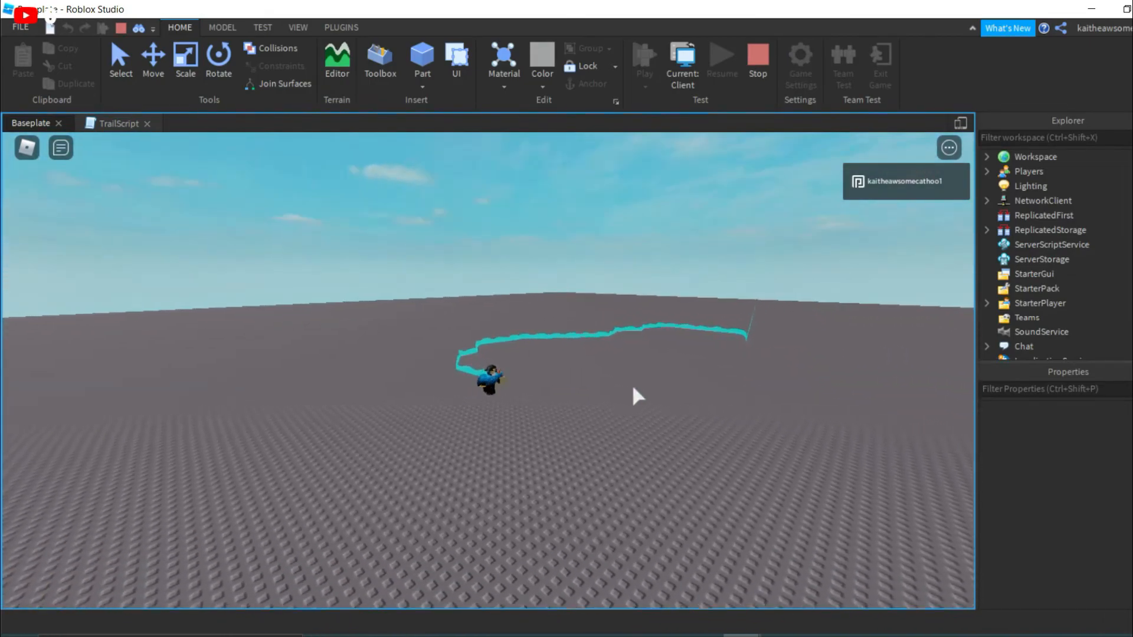
{"action": "left_click", "coordinate": [717, 55]}
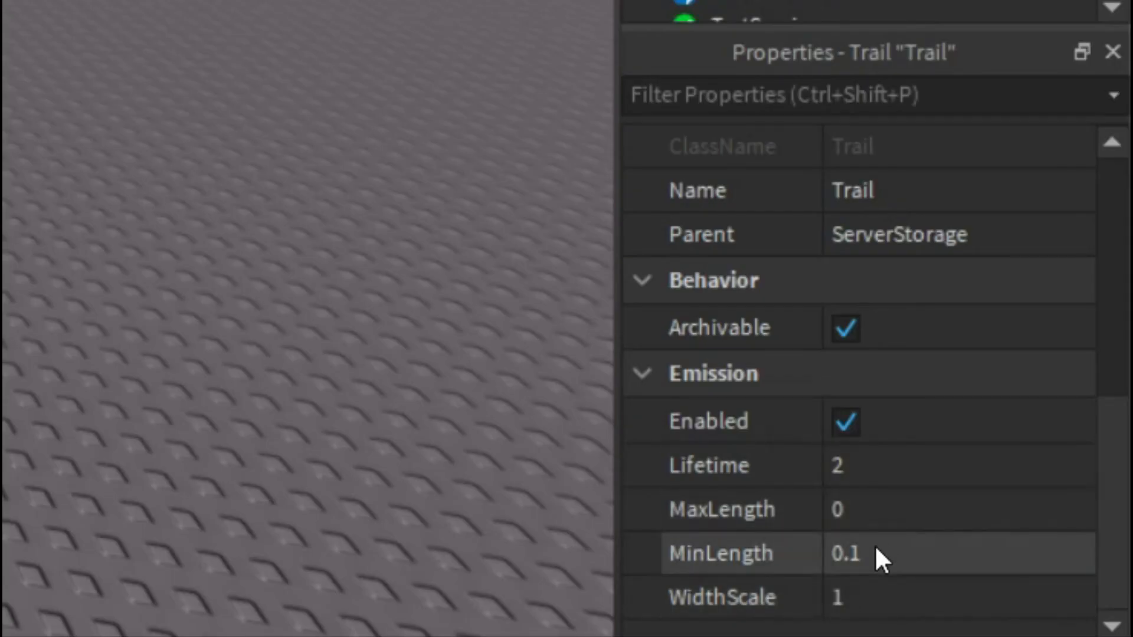
{"action": "scroll", "scroll_direction": "down", "scroll_amount": 3}
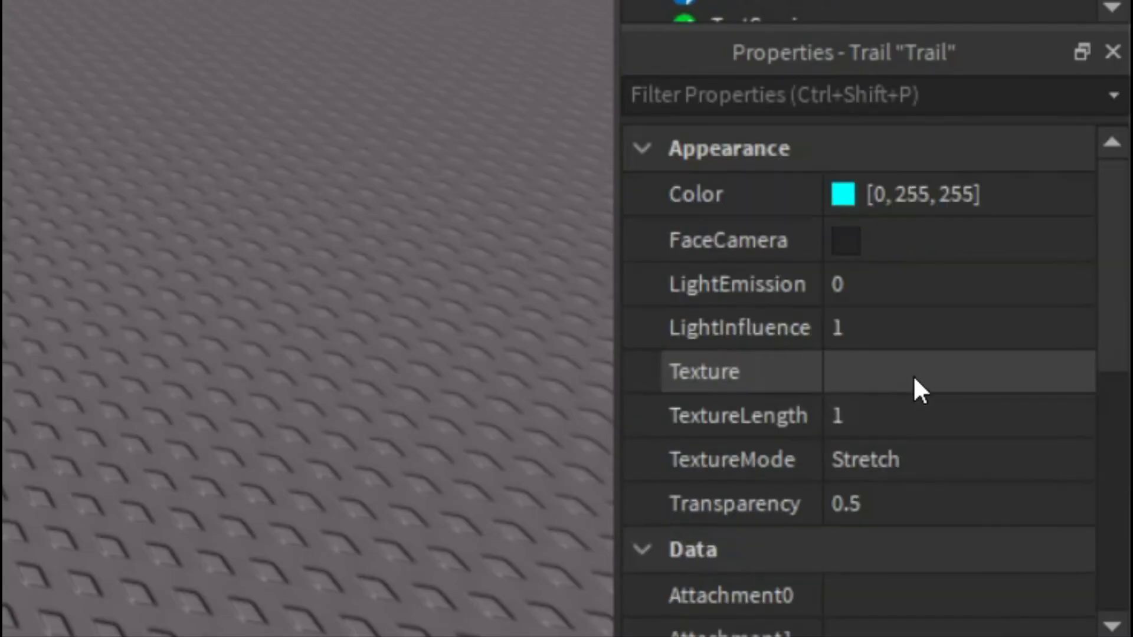